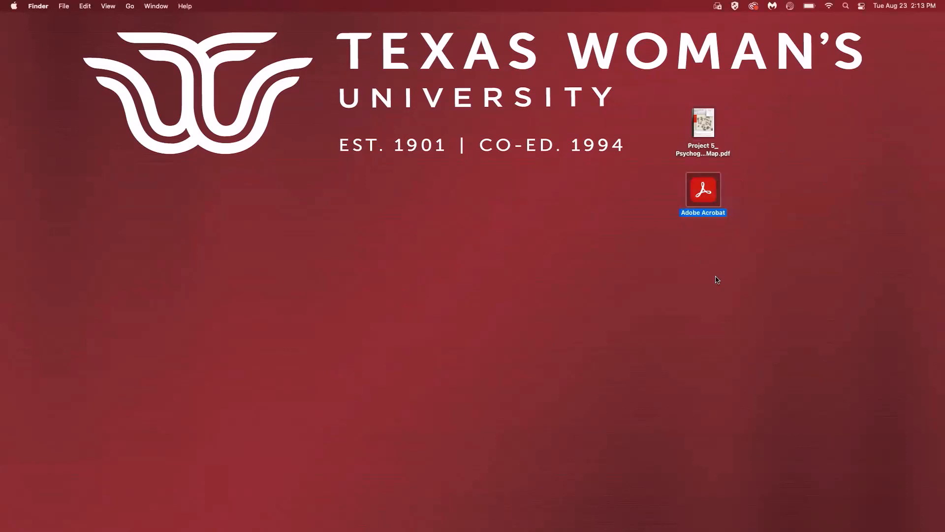
mouse_move(708, 279)
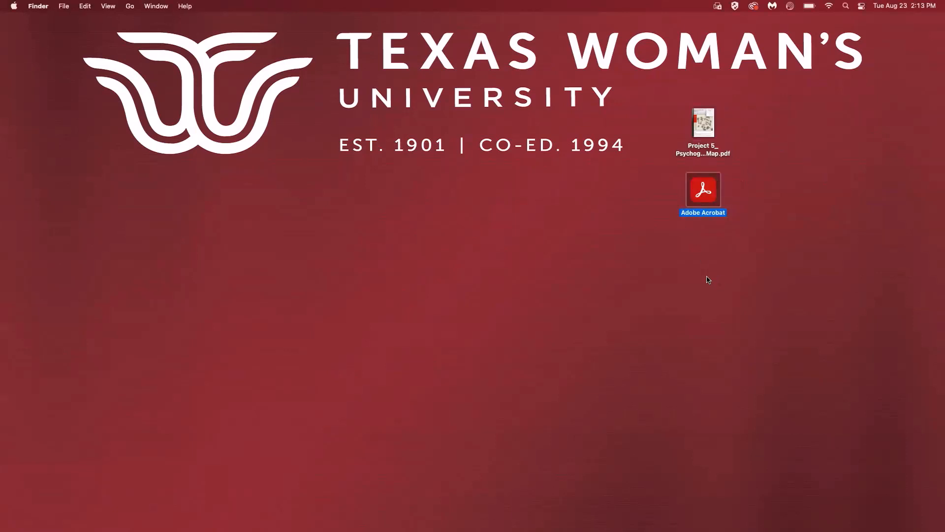
Open the Project 5 Psychogeography Map PDF from the desktop in Acrobat.
double_click(703, 122)
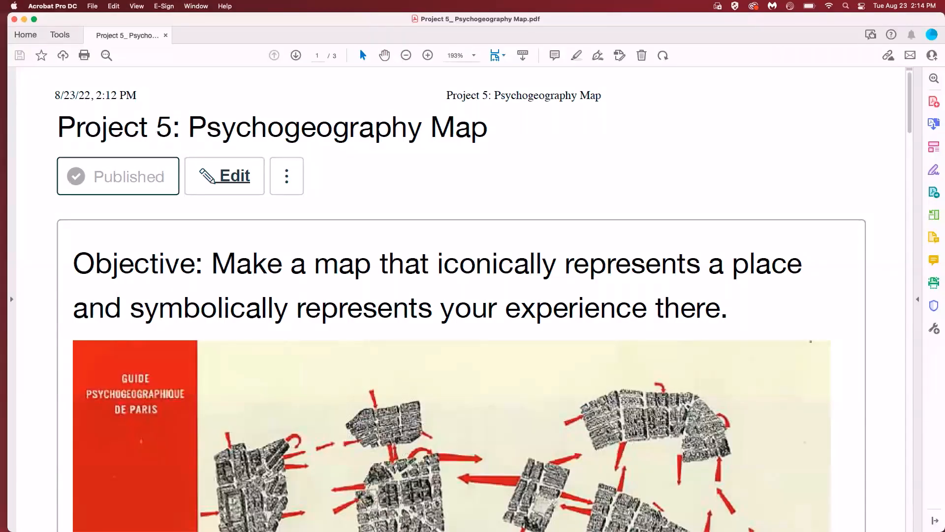
mouse_move(621, 272)
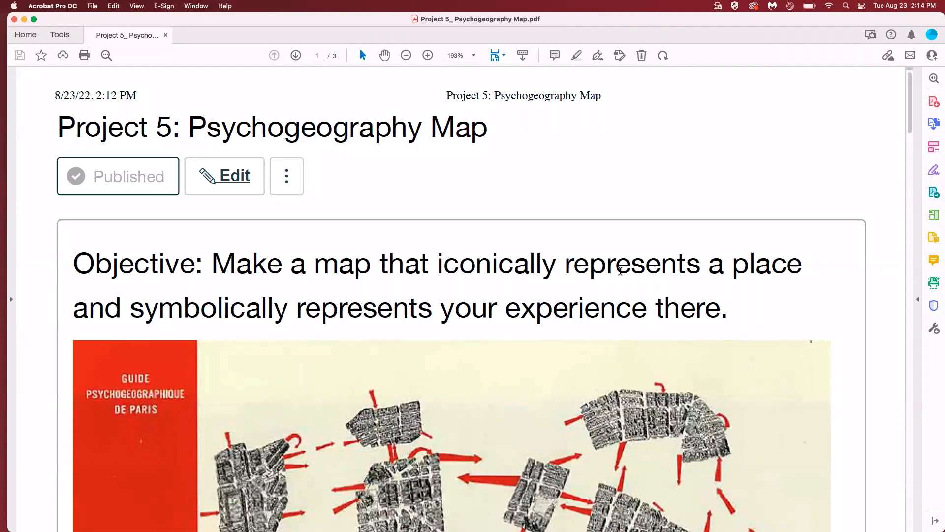
Lower the zoom from 193% to 147% and scroll to view more of the map page.
left_click(406, 55)
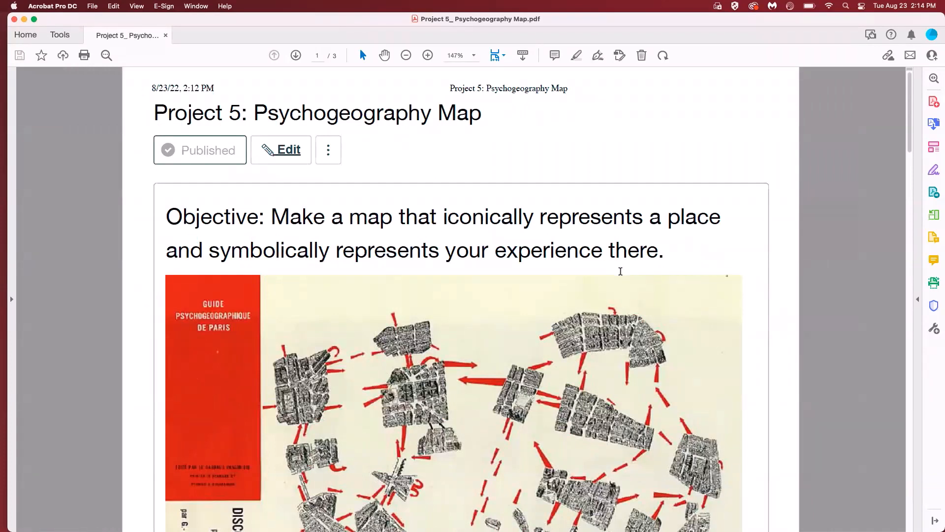
mouse_move(552, 324)
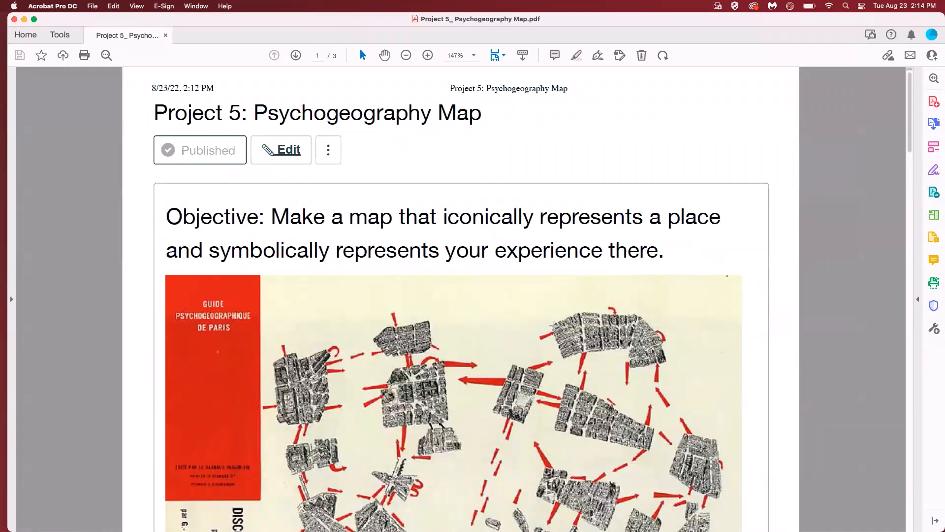
mouse_move(553, 324)
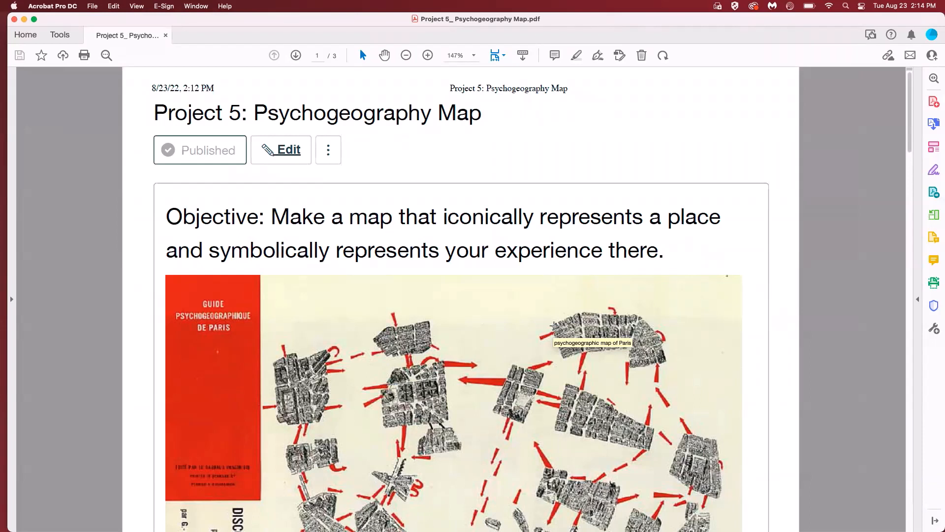
mouse_move(509, 359)
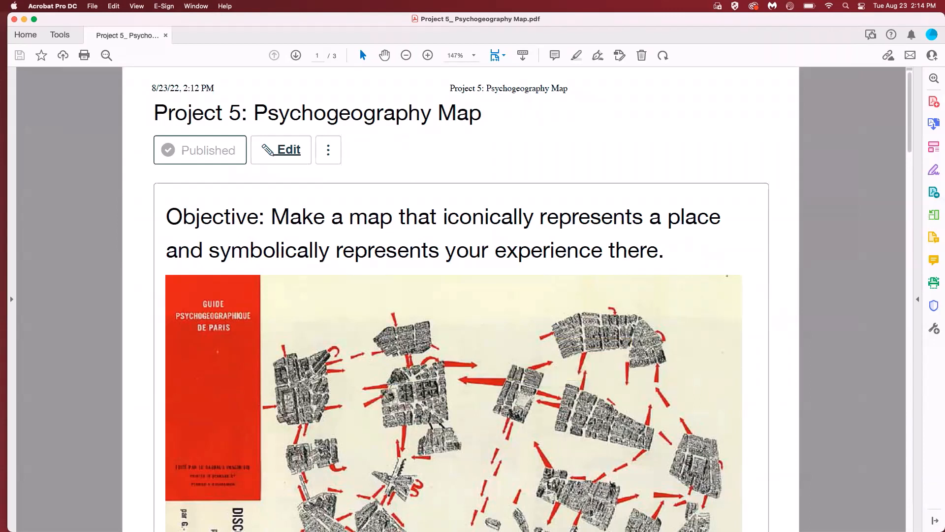
mouse_move(455, 326)
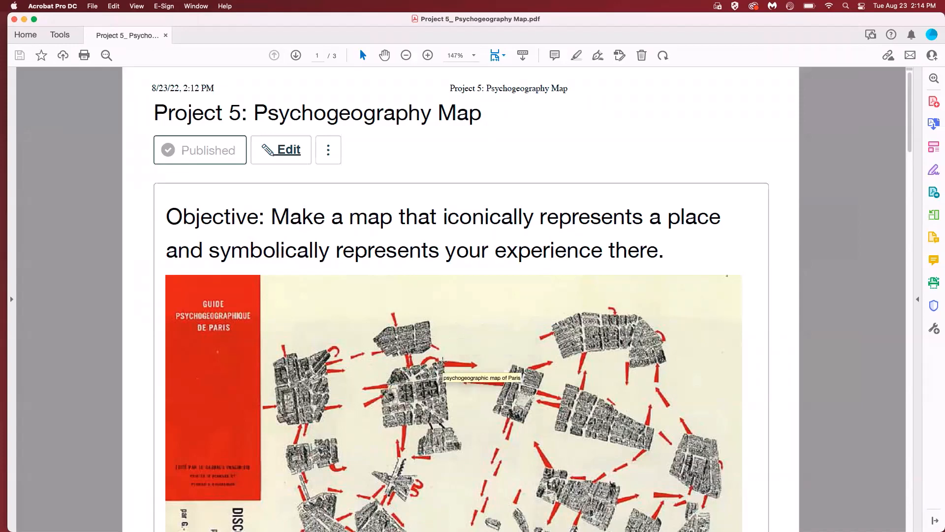
scroll("down", 3)
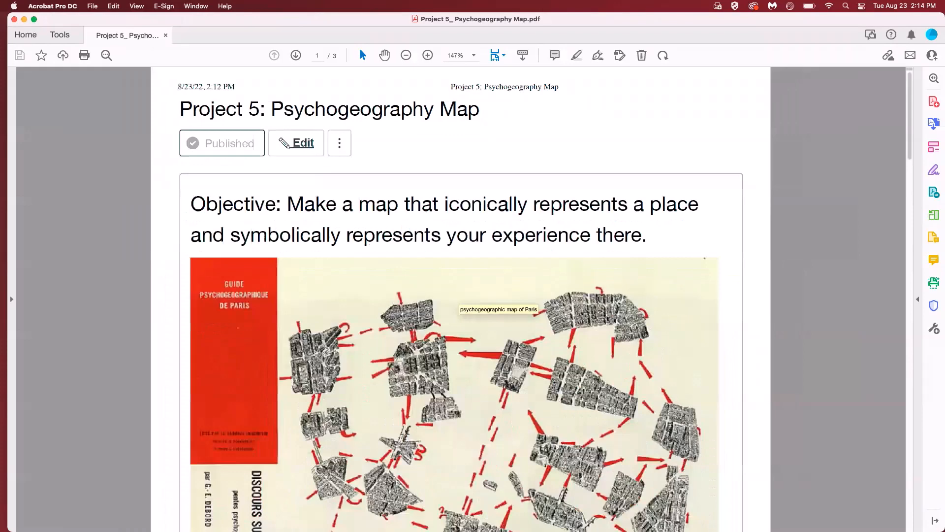
Launch the Make Accessible action from the Action Wizard tools.
left_click(406, 55)
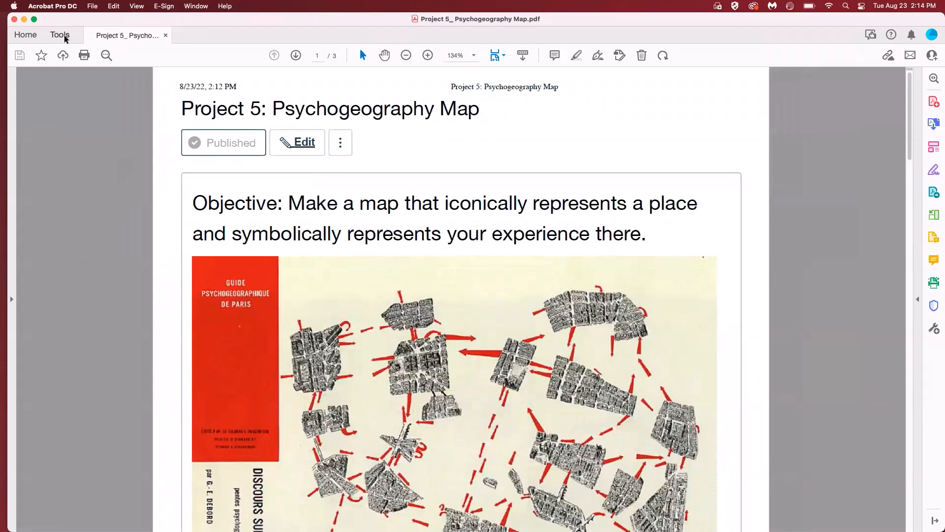
left_click(60, 34)
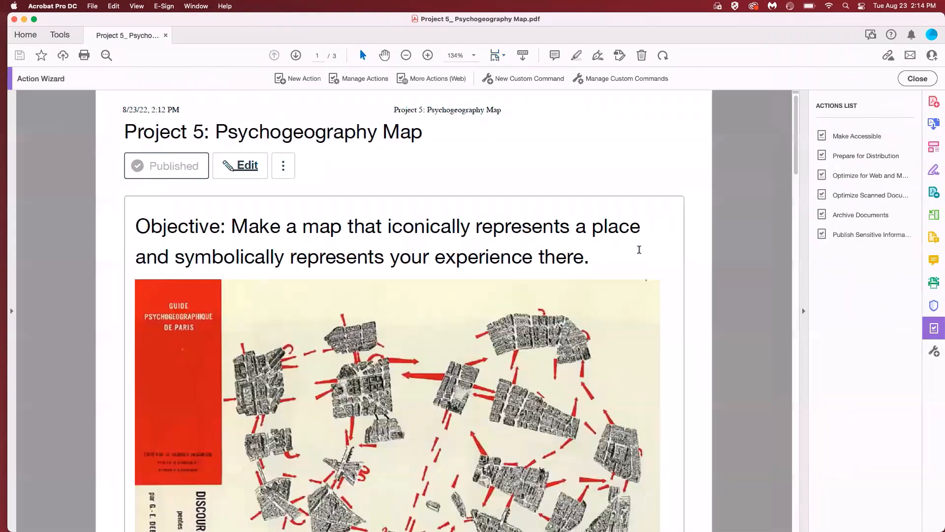
mouse_move(856, 195)
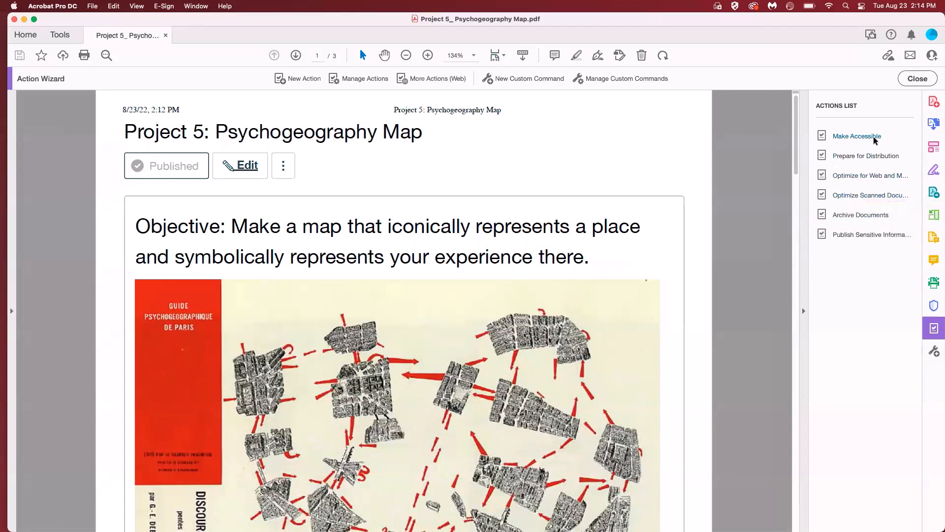
left_click(857, 136)
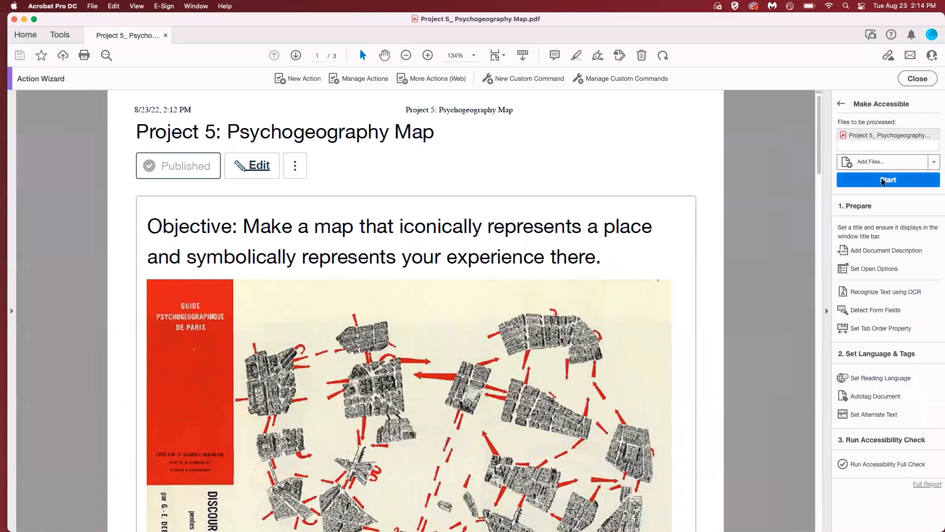
left_click(887, 179)
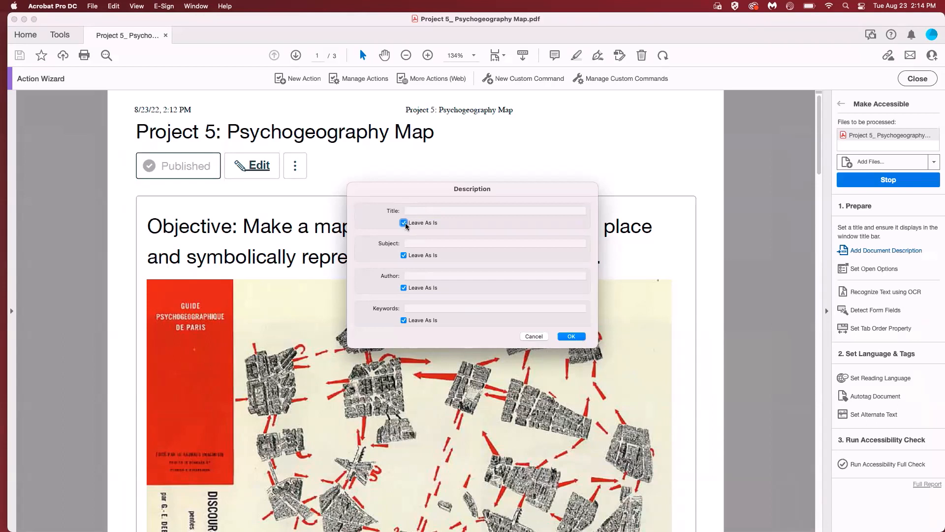
left_click(404, 223)
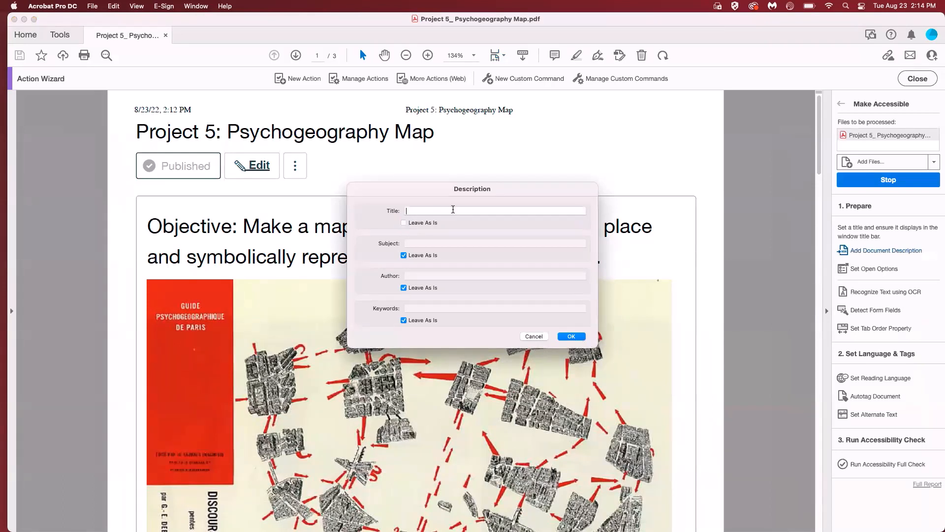
type("Project 5: Psychogeography Map")
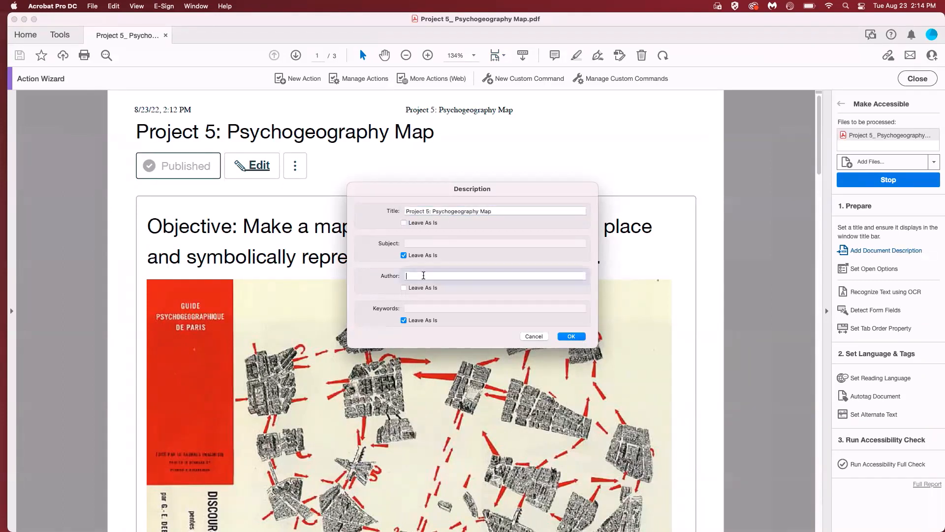
type("Christine Adame")
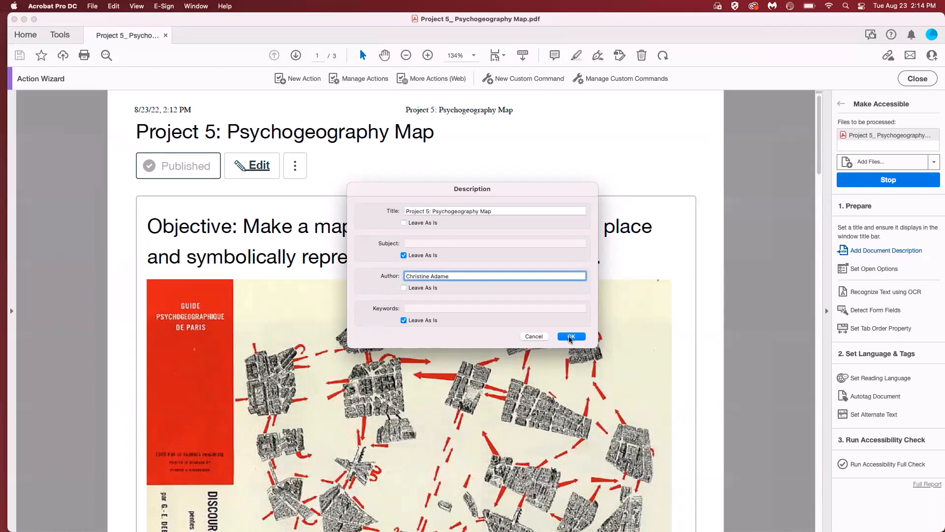
Confirm the description and set text recognition output to Editable Text and Images.
left_click(570, 337)
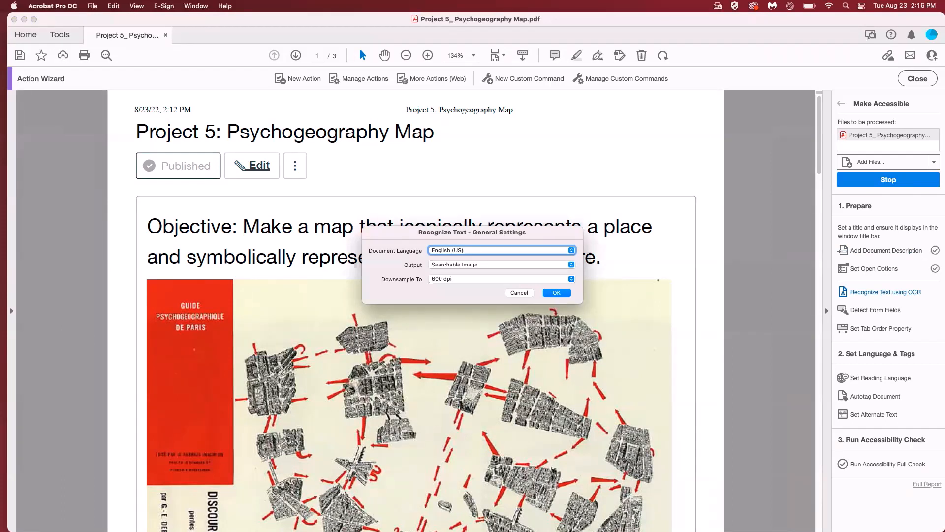
mouse_move(480, 281)
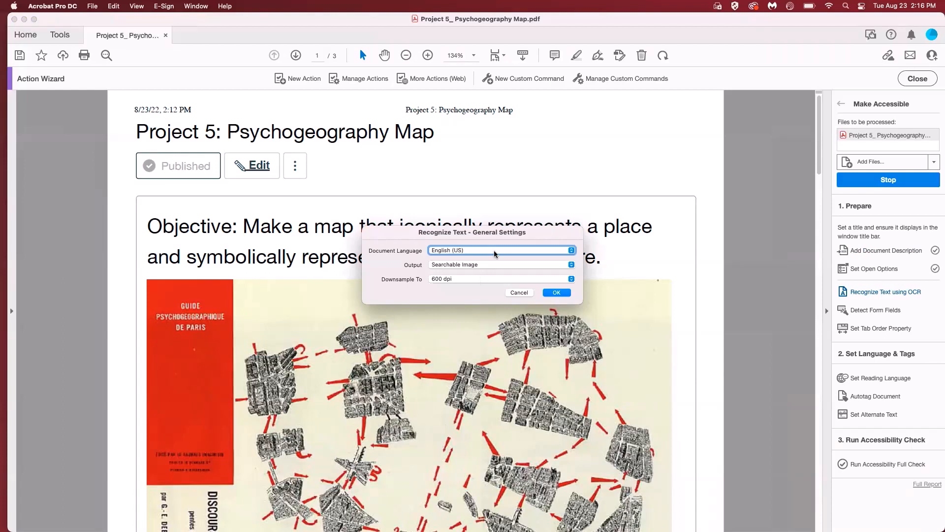
mouse_move(449, 268)
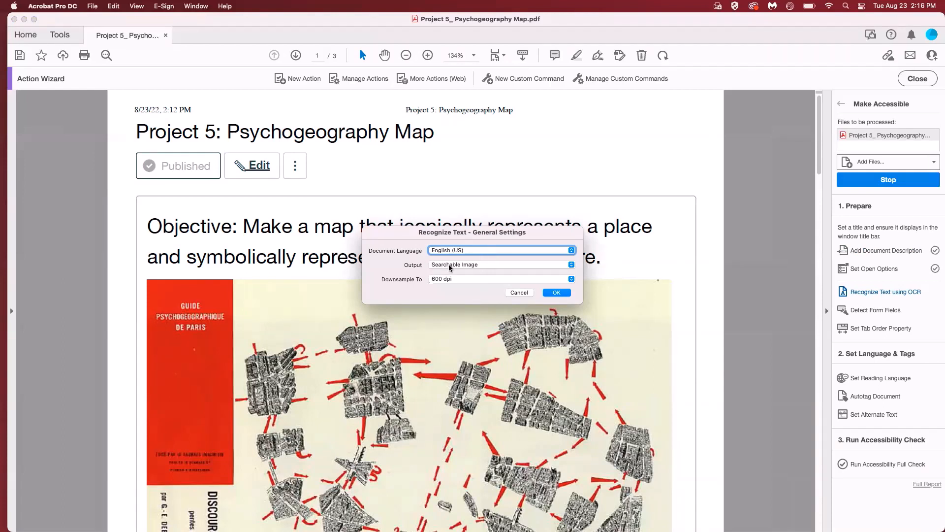
left_click(500, 265)
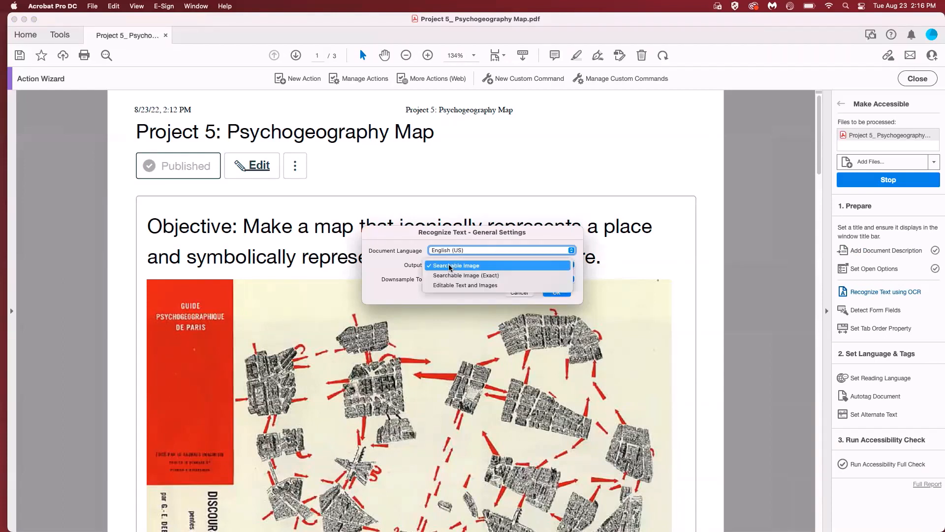
left_click(463, 286)
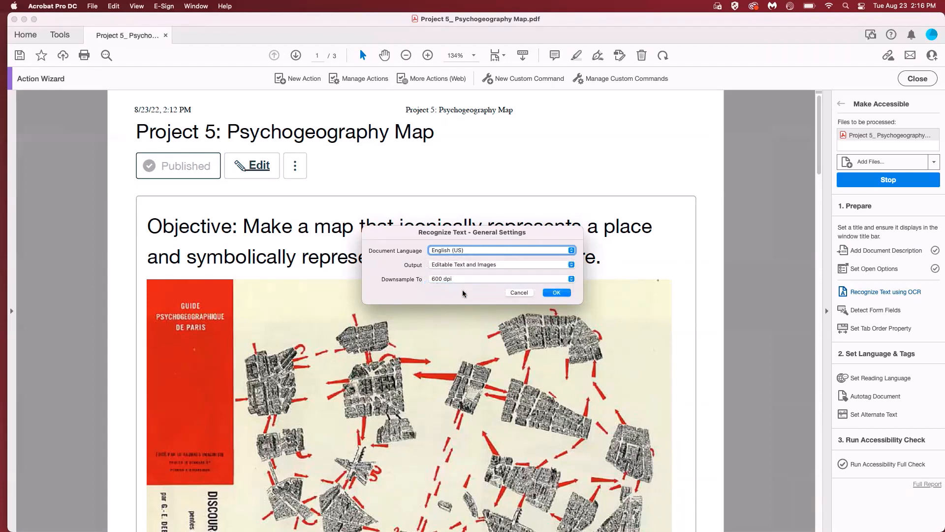
left_click(556, 293)
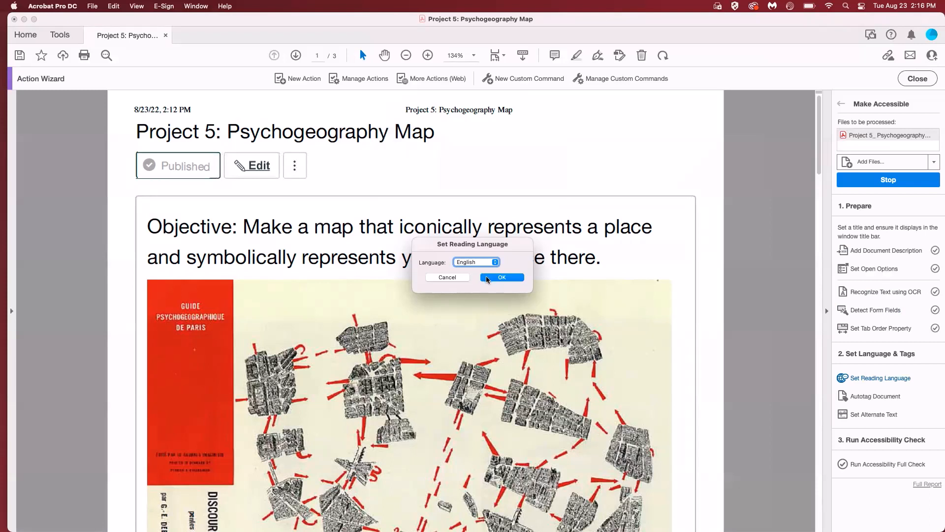
Keep English as reading language and proceed to alternate text for detected figures.
left_click(502, 278)
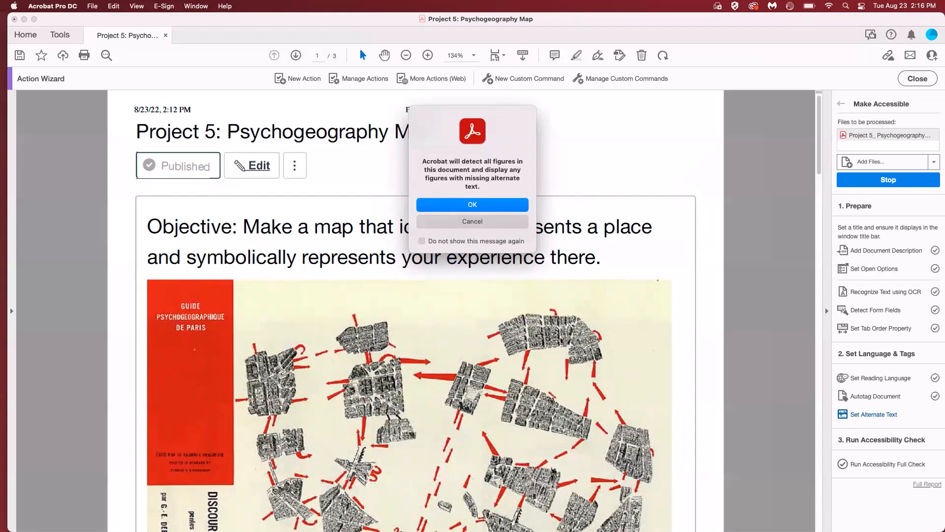
left_click(472, 205)
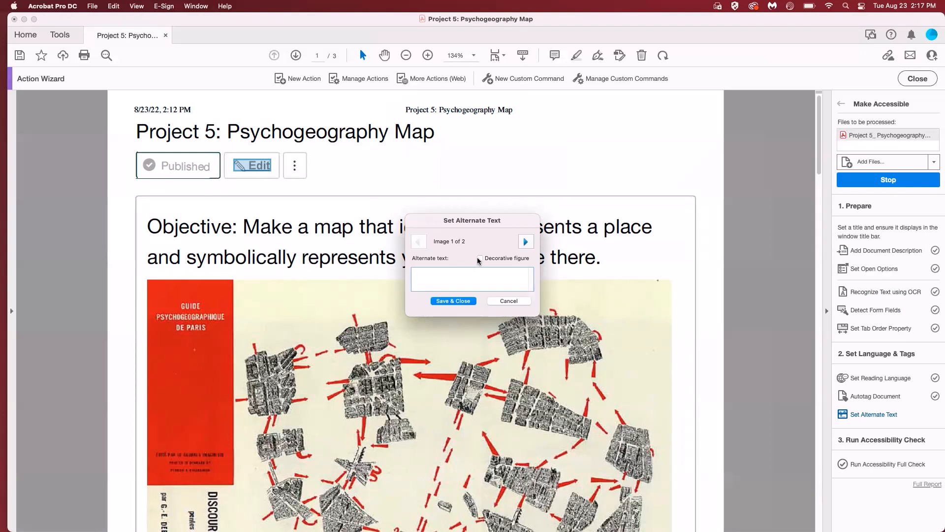
Mark image 1 decorative and describe image 2 as 'map of Paris, France'.
left_click(480, 258)
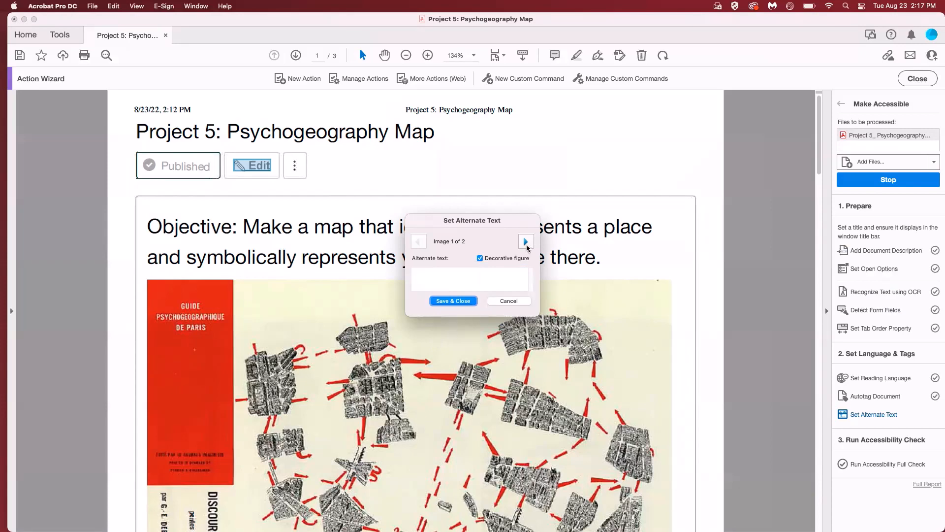
left_click(525, 241)
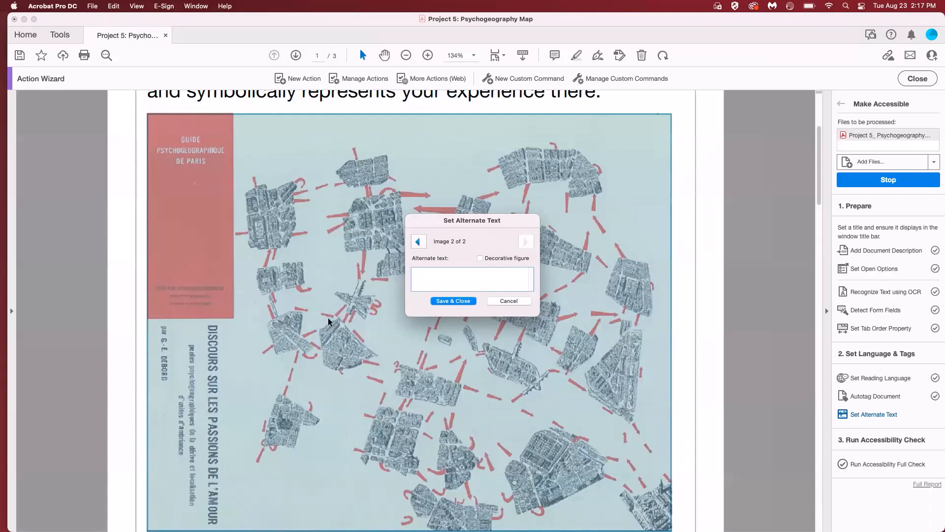
left_click(471, 278)
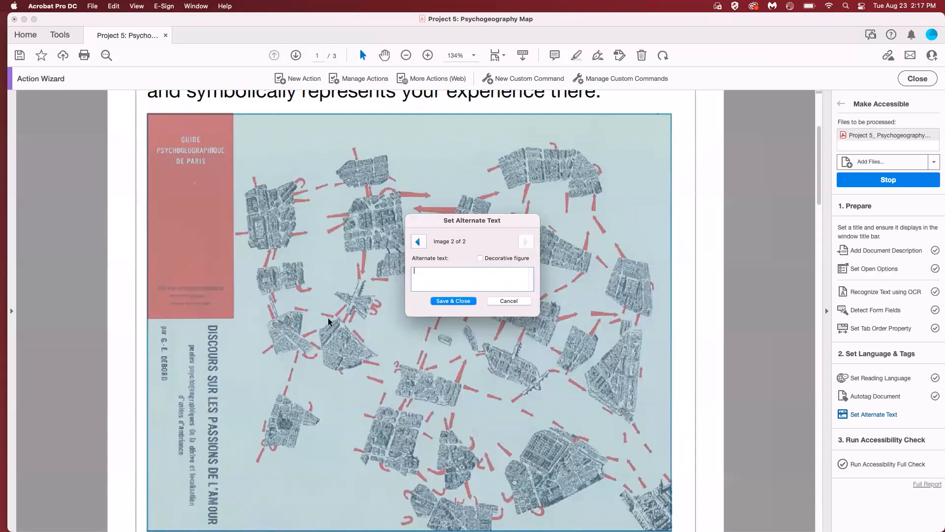
mouse_move(426, 279)
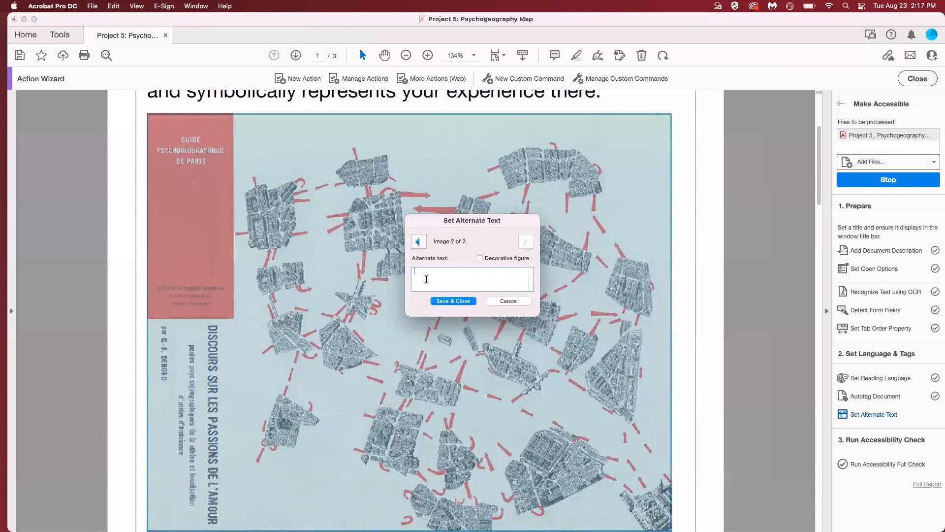
type("map of Paris, Fr")
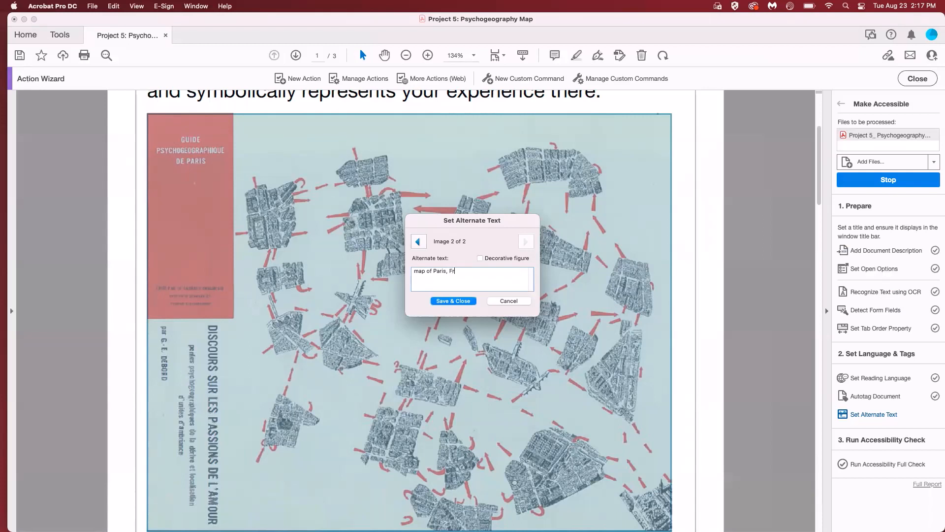
type("ance")
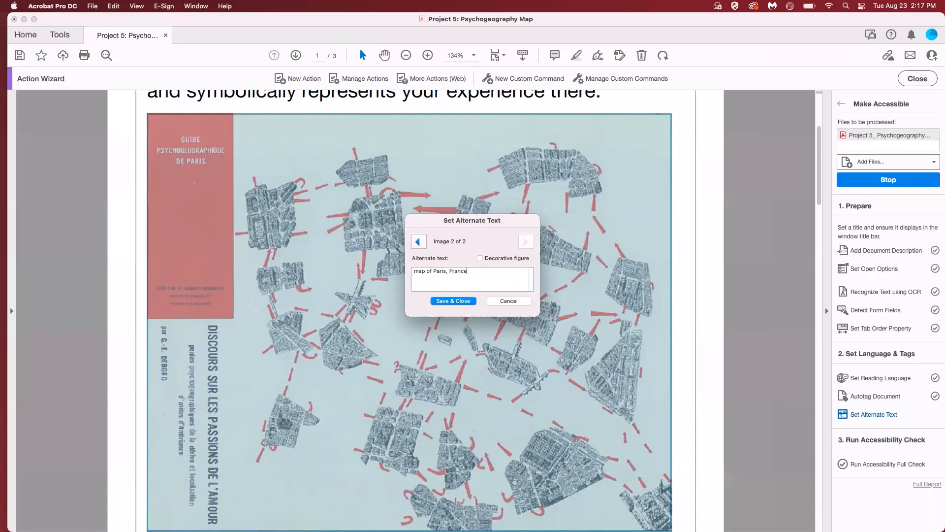
mouse_move(397, 308)
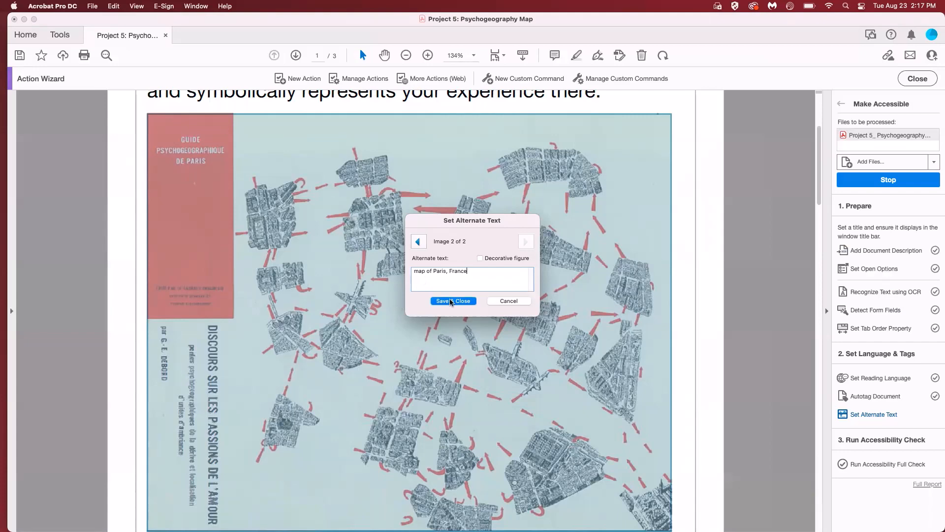
Save the alternate text, bringing up the Accessibility Checker options.
left_click(452, 301)
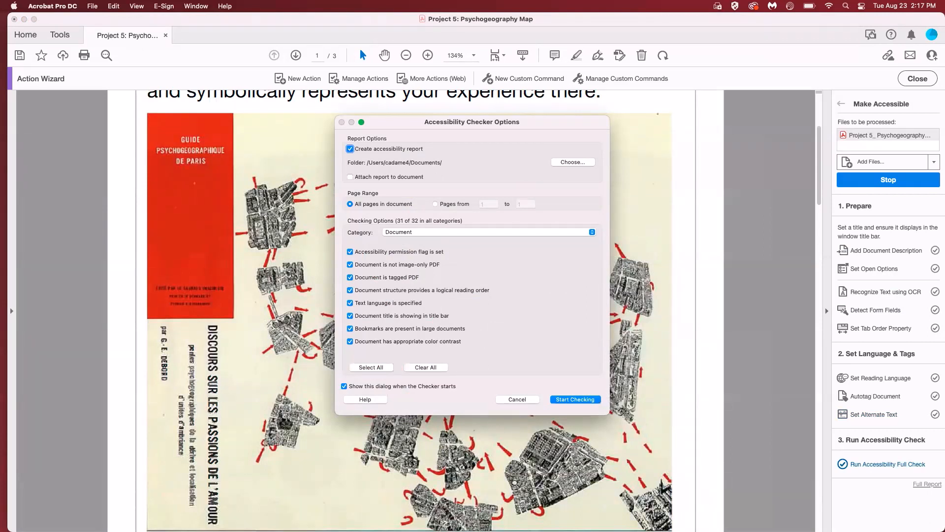
mouse_move(533, 339)
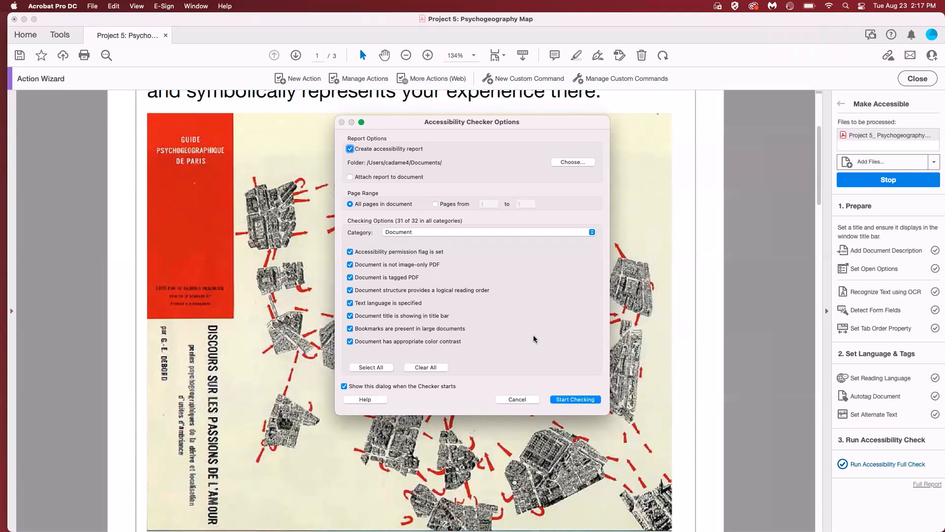
mouse_move(571, 426)
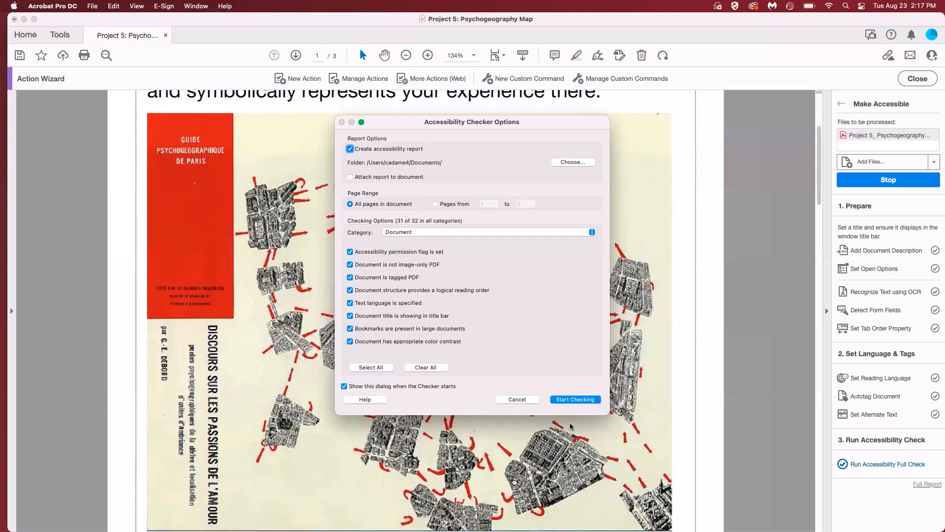
Run the full check and inspect the Logical Reading Order manual-check item.
left_click(574, 399)
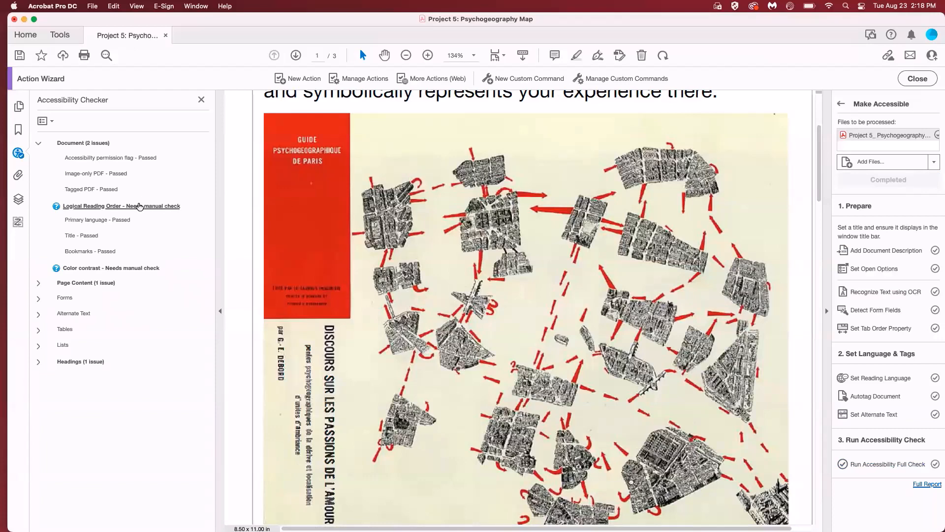
right_click(120, 206)
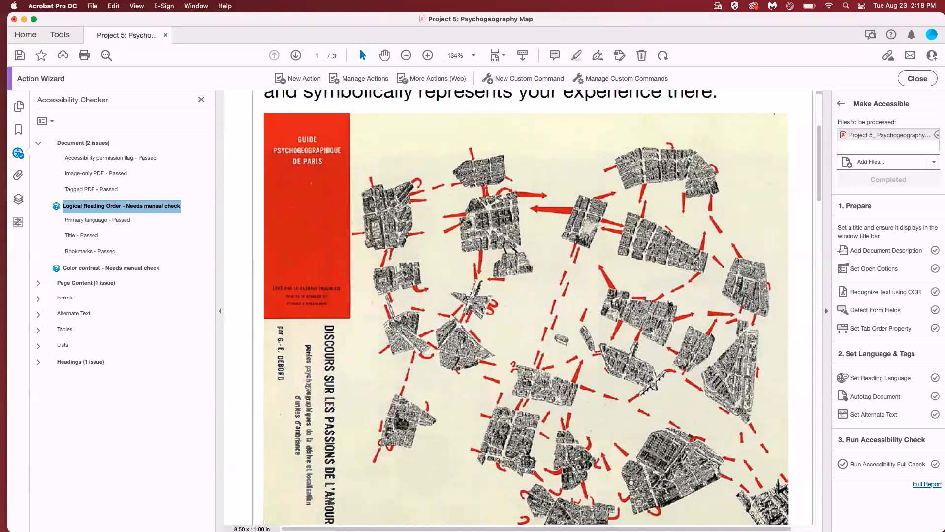
mouse_move(386, 391)
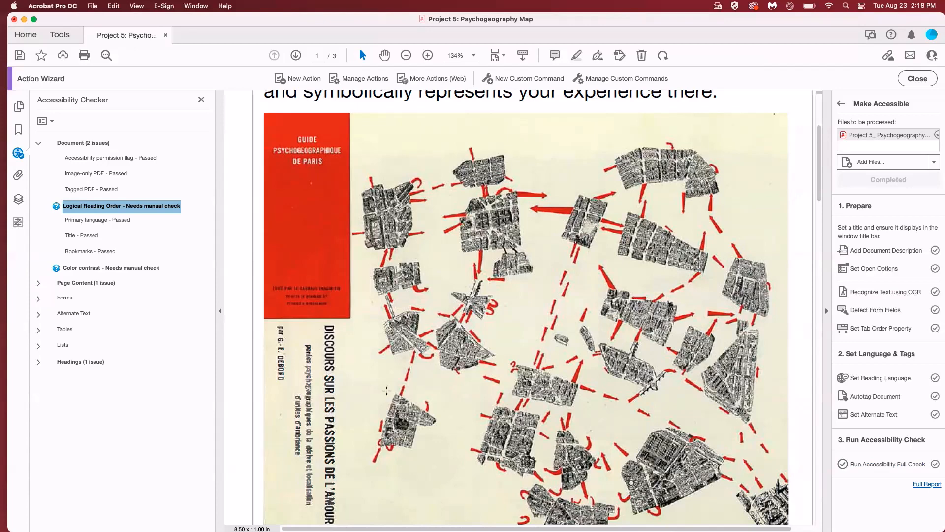
mouse_move(68, 34)
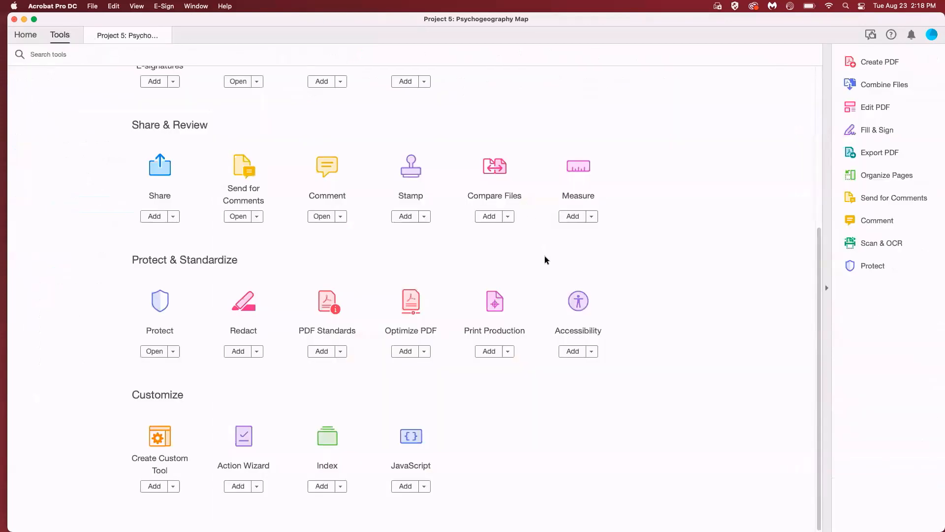
mouse_move(578, 301)
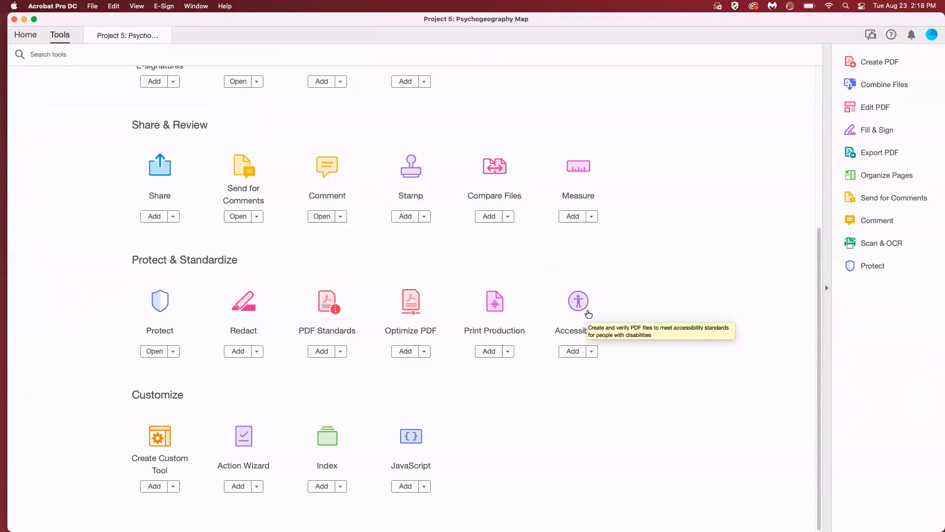
Start the Reading Order tool from the Accessibility tool set.
left_click(578, 302)
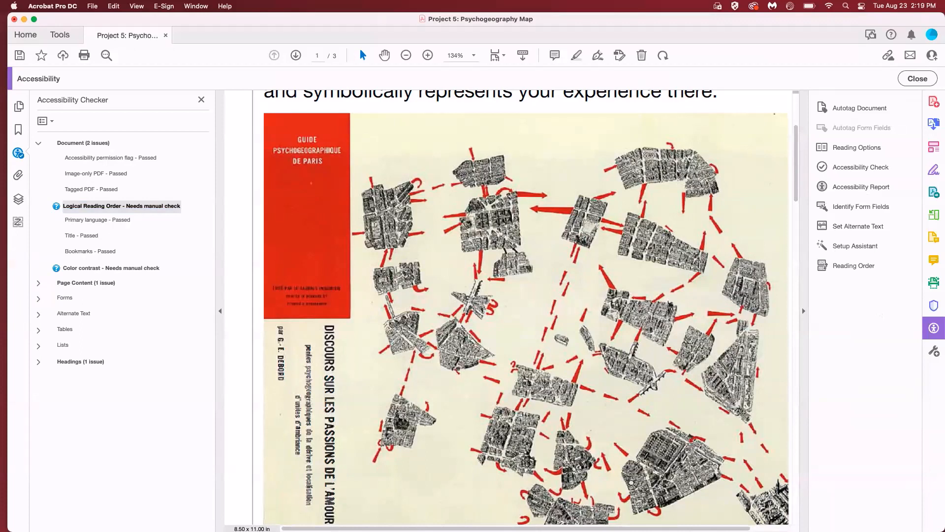
mouse_move(142, 209)
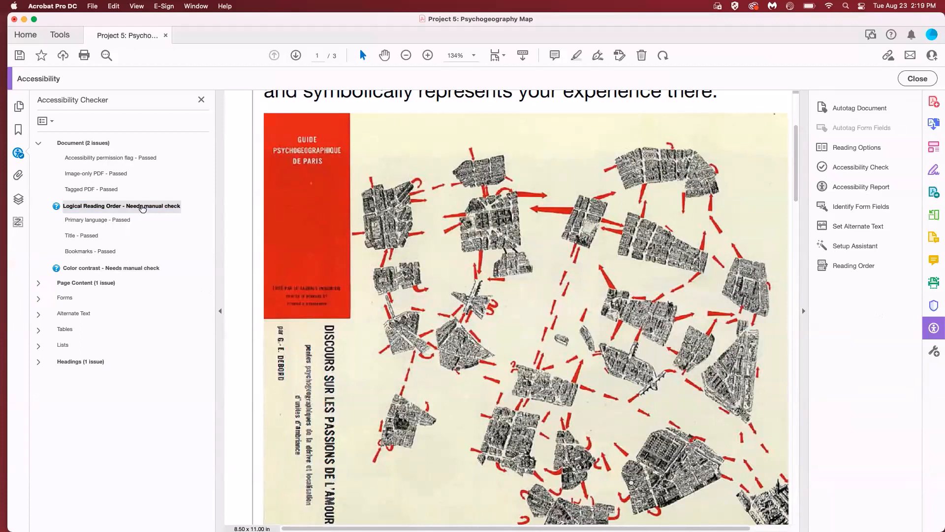
mouse_move(853, 264)
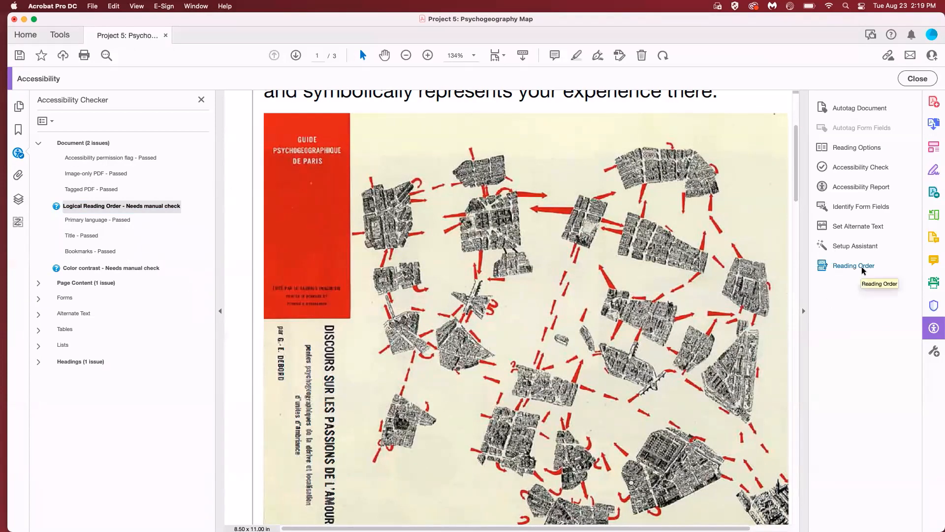
left_click(853, 265)
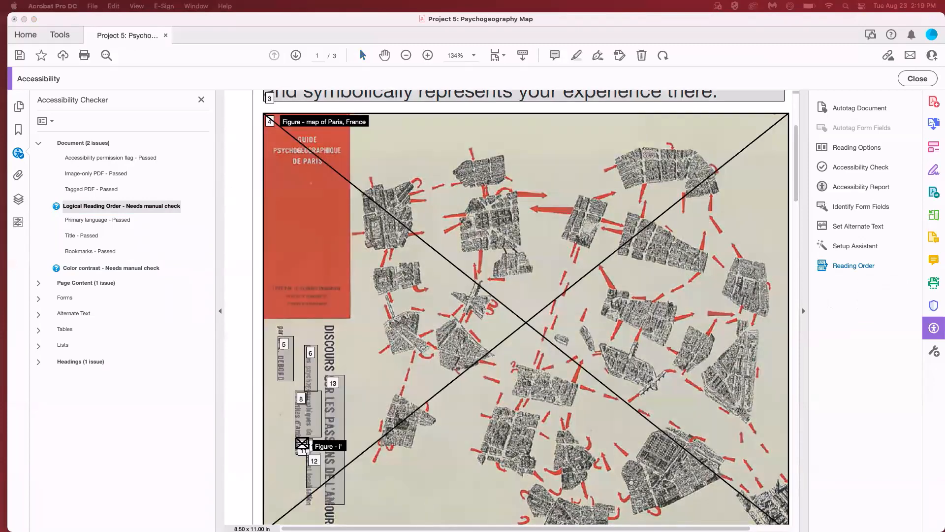
Show the Order panel listing page 1's fifteen numbered content items.
left_click(852, 265)
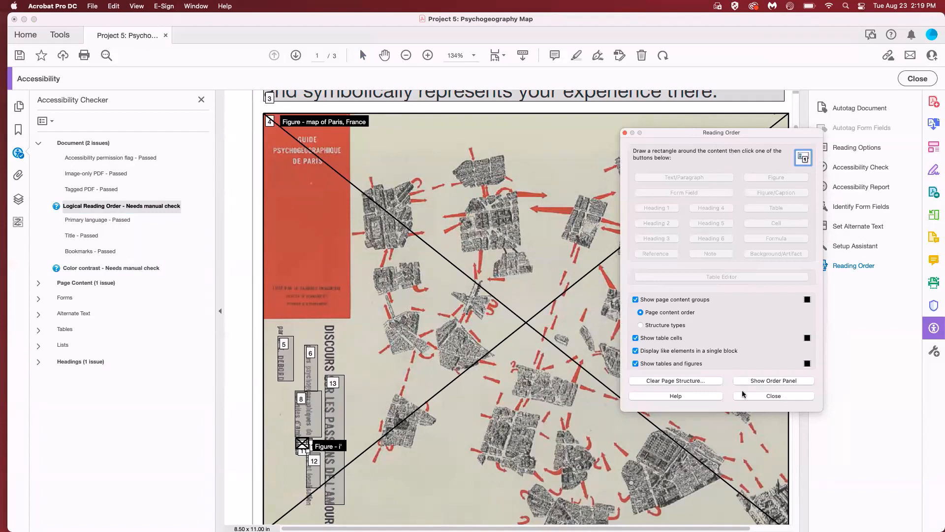
mouse_move(766, 385)
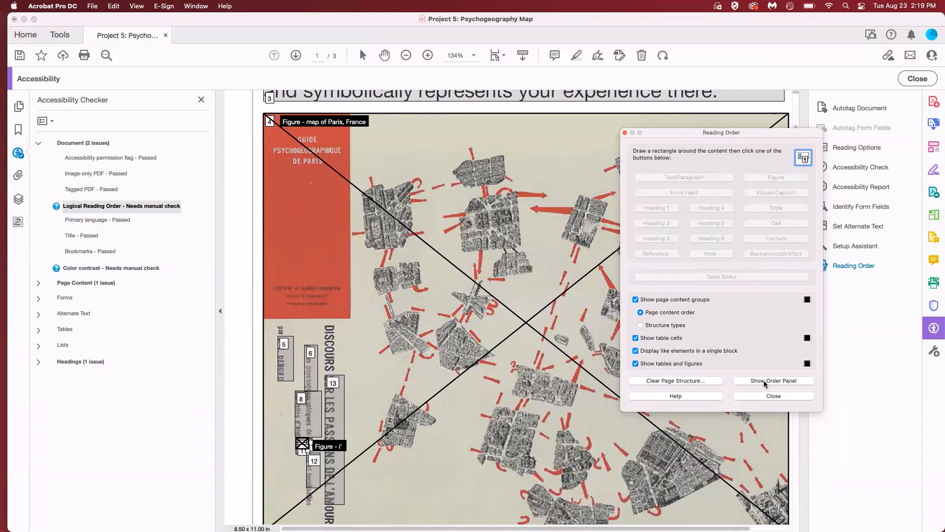
left_click(774, 380)
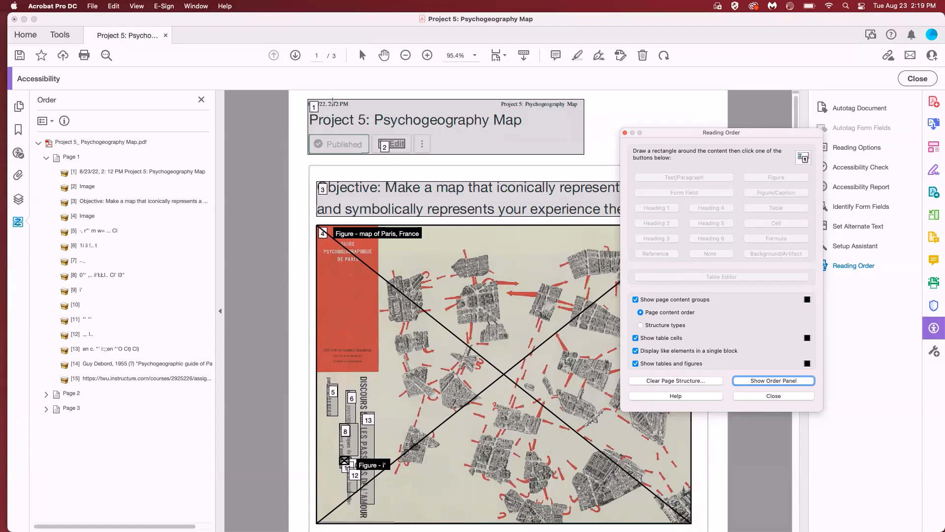
mouse_move(250, 124)
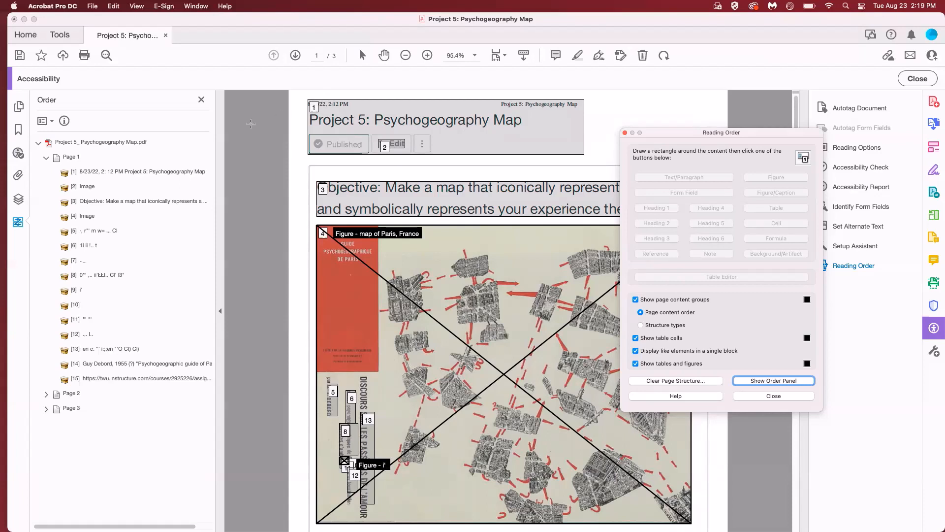
Tag the page title as Heading 1 and select the stray Image entry for removal.
left_click(138, 171)
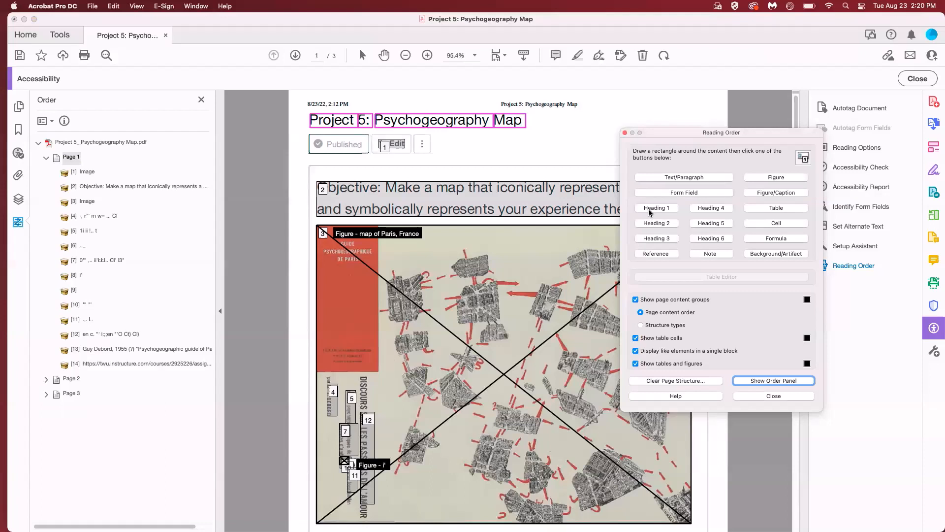
left_click(656, 208)
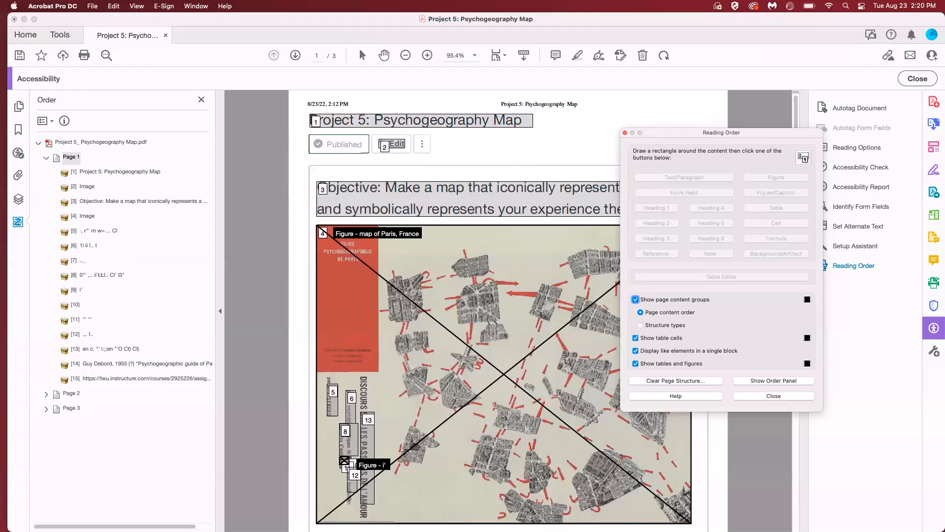
mouse_move(171, 190)
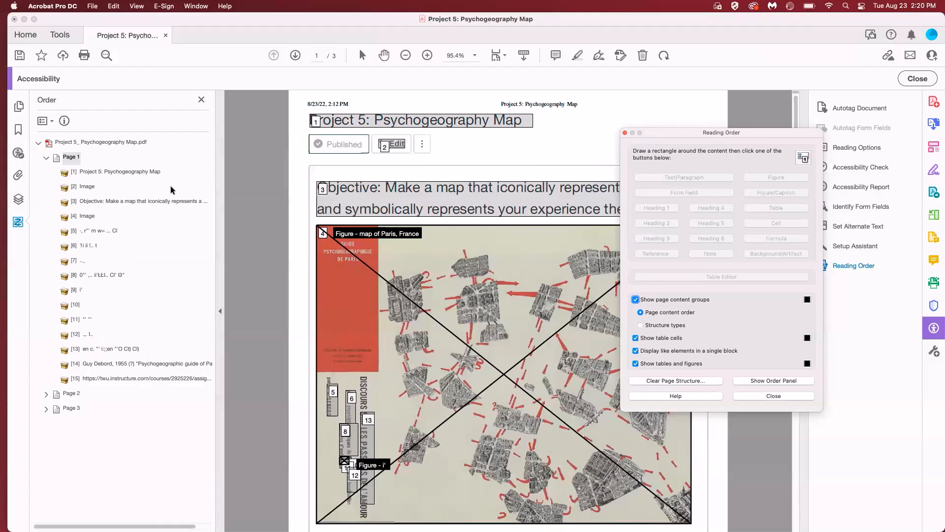
left_click(87, 186)
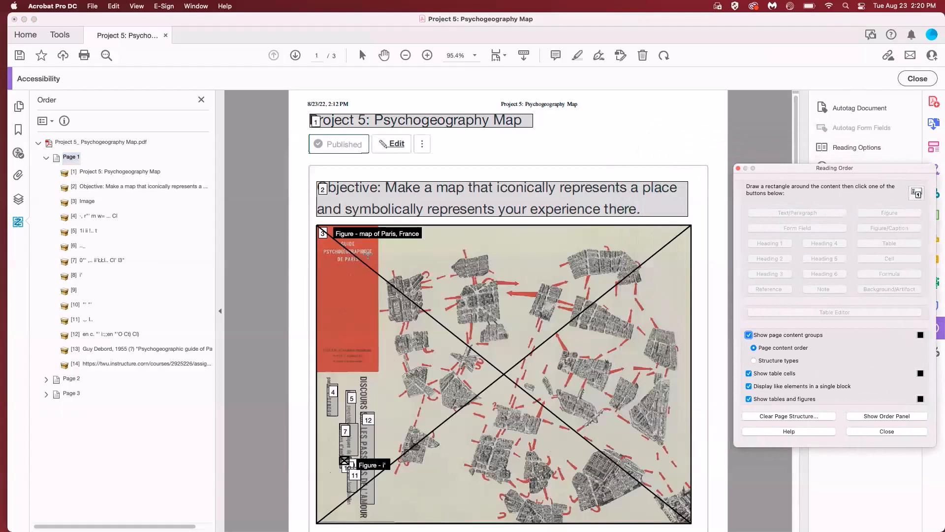
Delete the garbled fragment and footer URL from page 1's order, leaving four items.
scroll("down", 3)
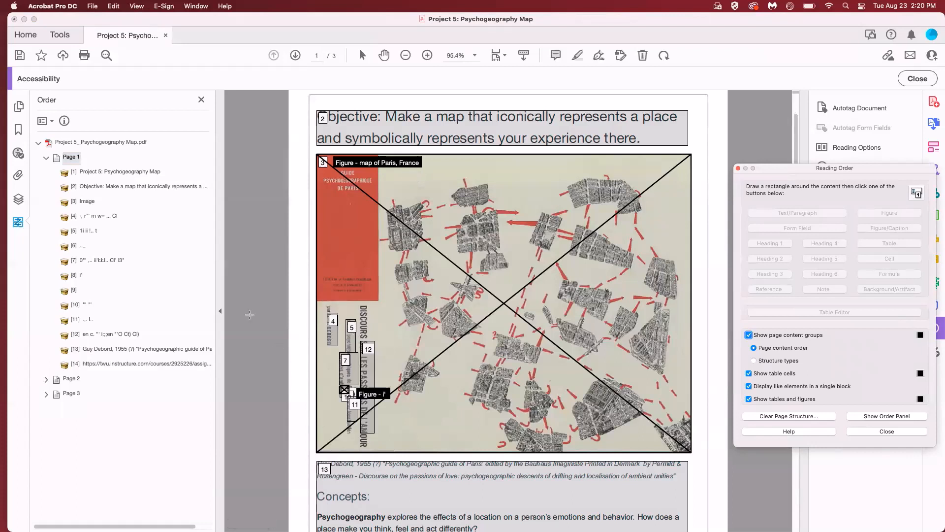
left_click(94, 215)
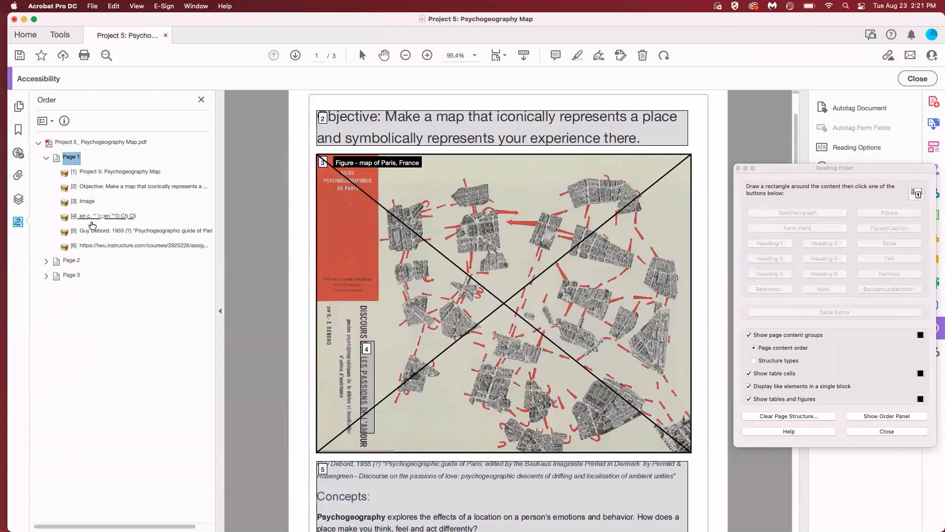
scroll("down", 3)
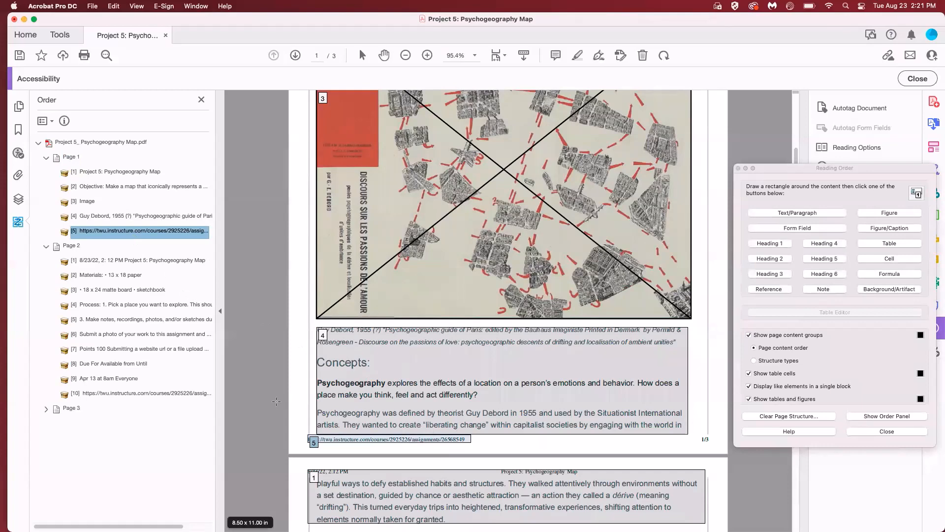
mouse_move(253, 335)
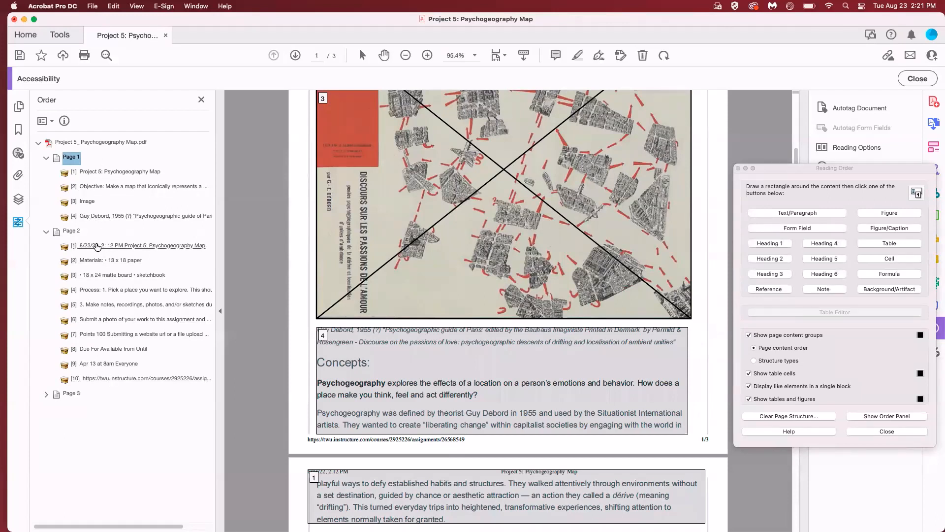
left_click(46, 231)
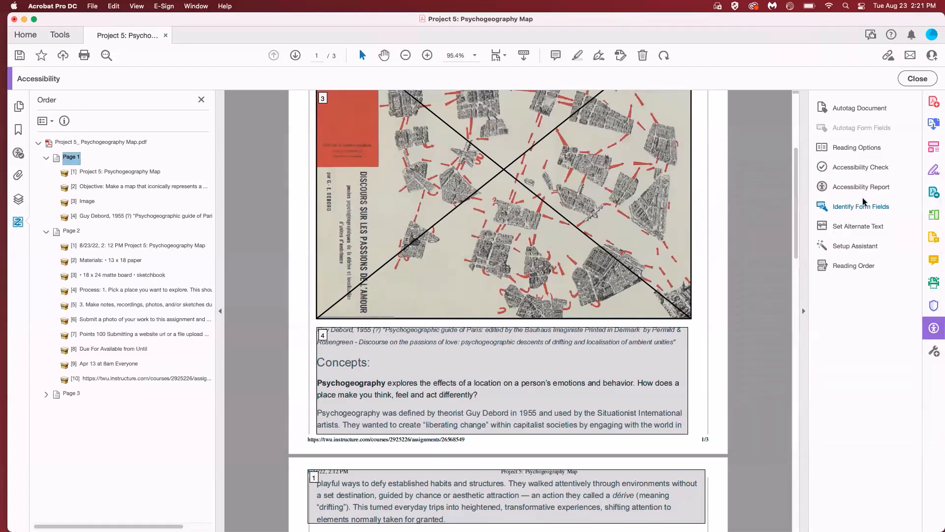
mouse_move(860, 168)
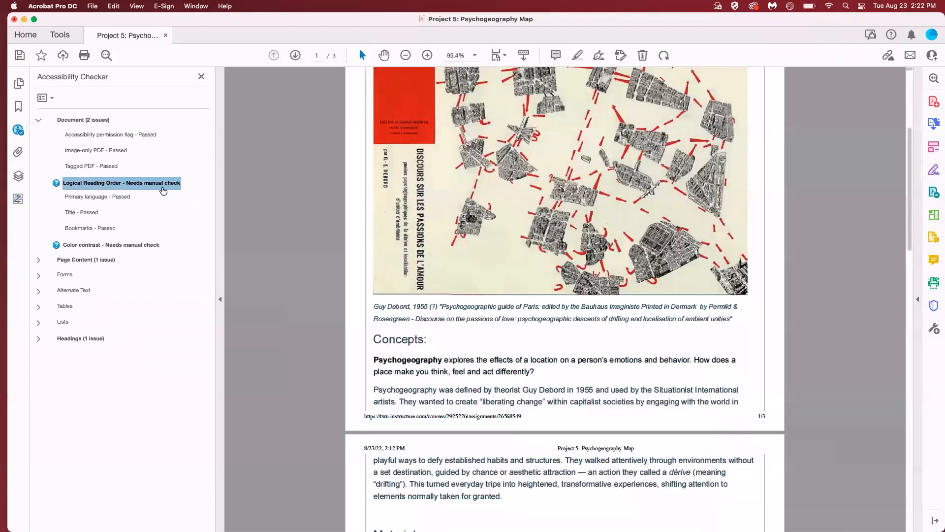
Pass Logical Reading Order manually, then select the Color contrast check for review.
right_click(122, 183)
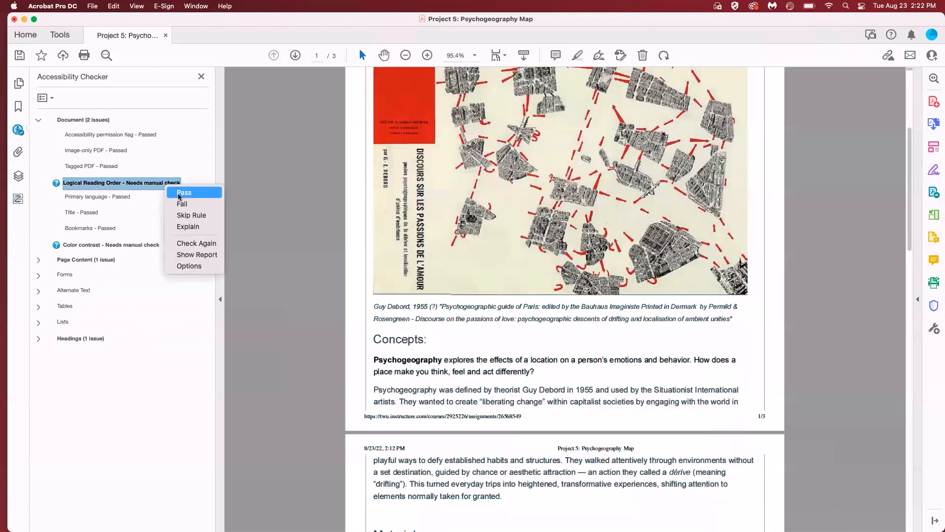
left_click(185, 192)
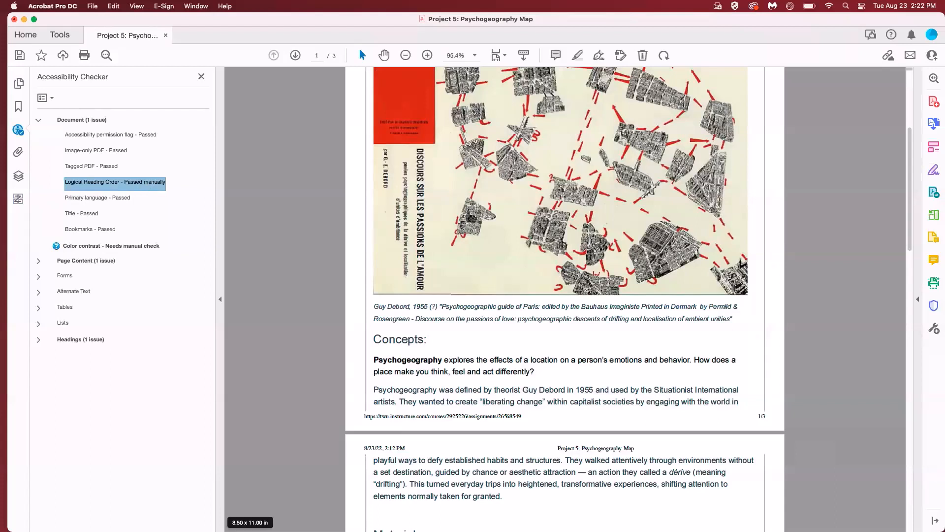
left_click(112, 245)
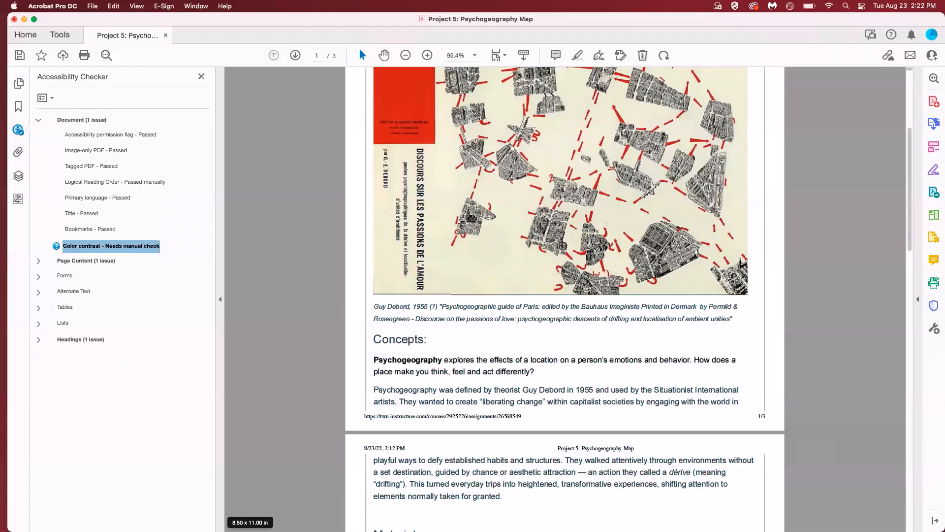
left_click(53, 6)
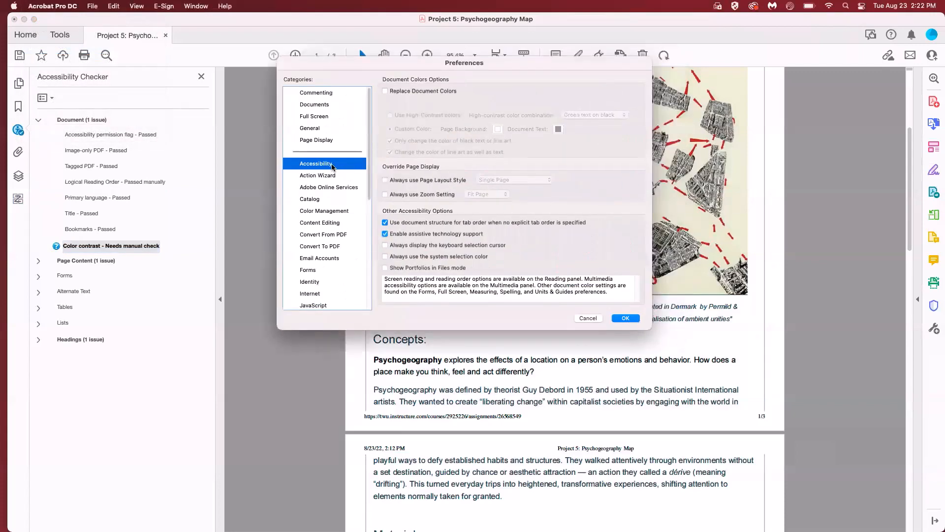
left_click(385, 91)
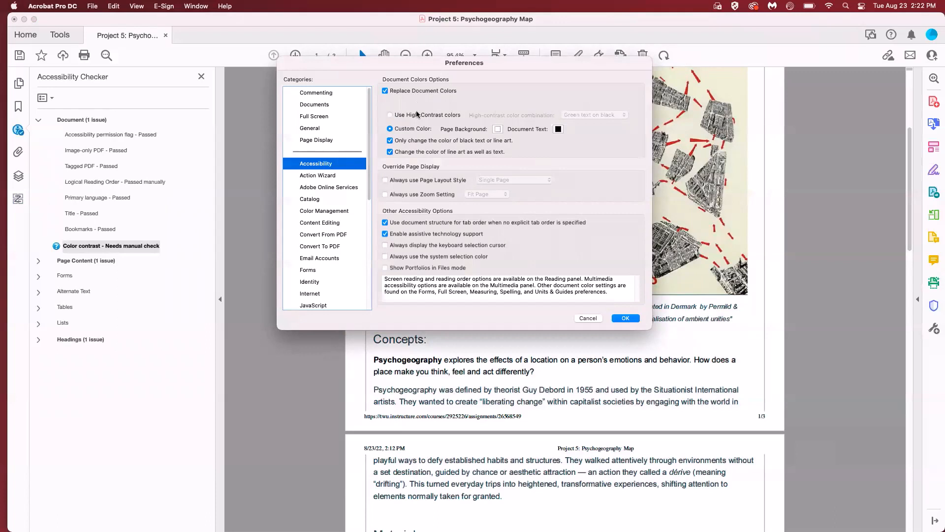
left_click(390, 115)
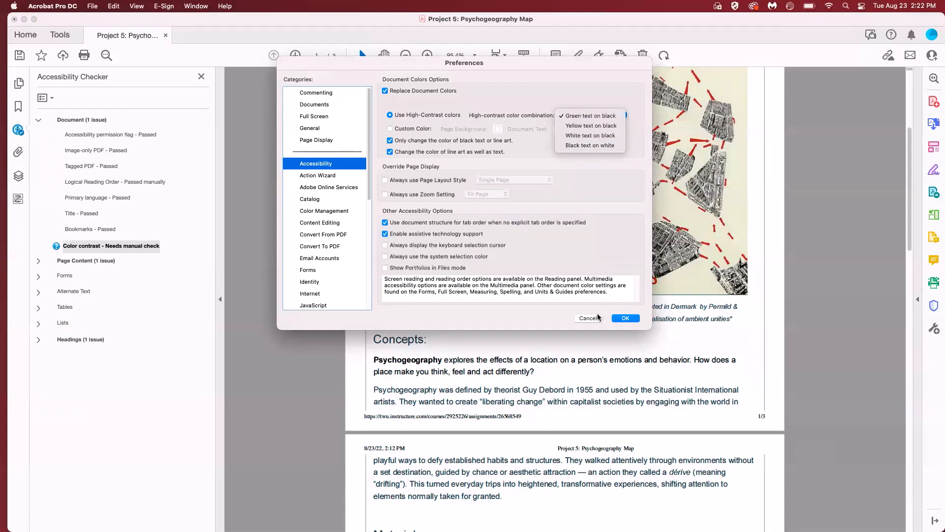
left_click(589, 318)
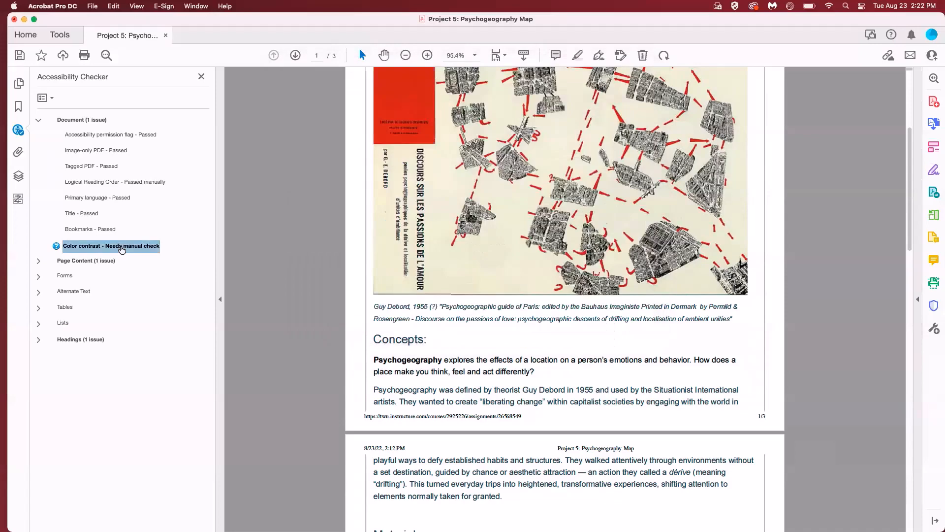
Pass Color contrast manually and collapse the Page Content results showing character encoding failed.
right_click(111, 245)
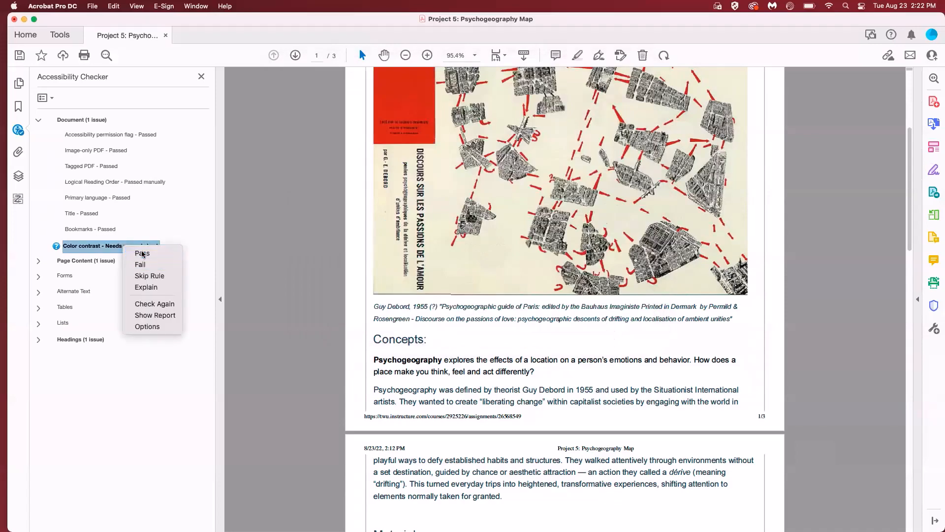
left_click(142, 253)
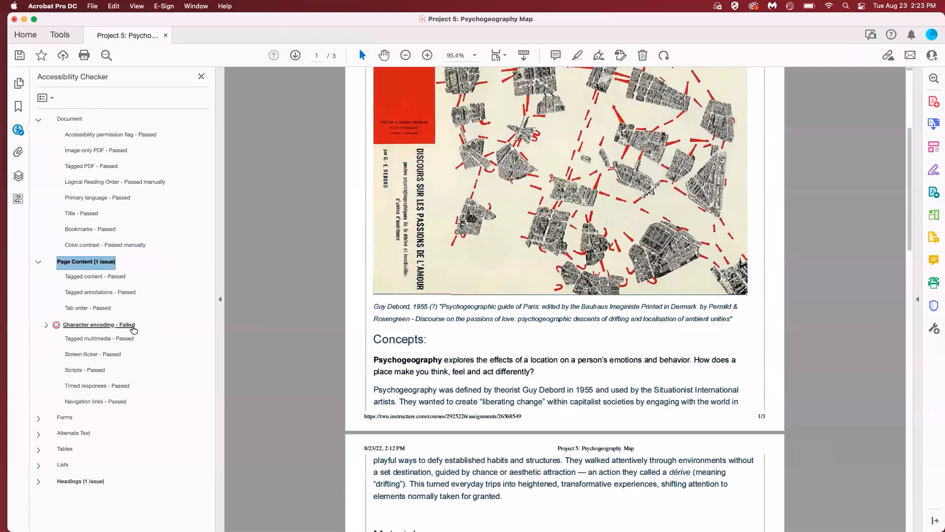
mouse_move(109, 327)
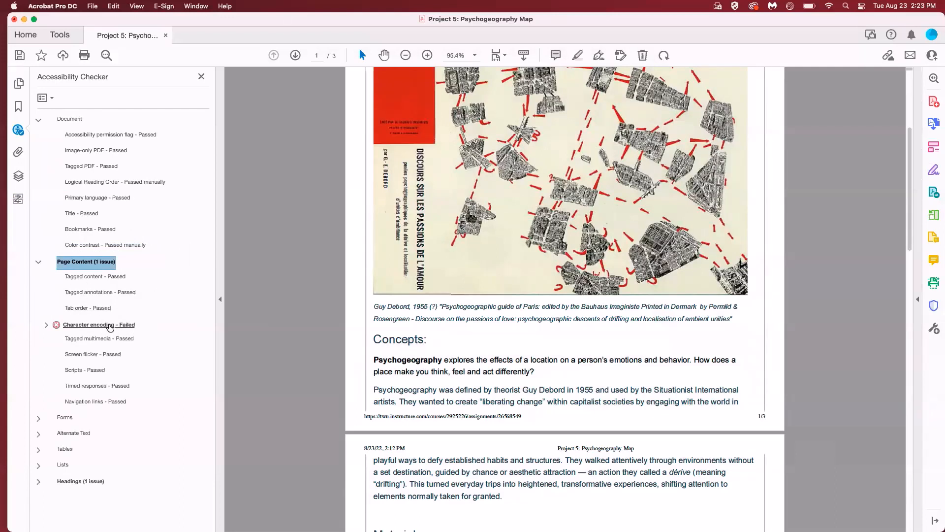
mouse_move(97, 326)
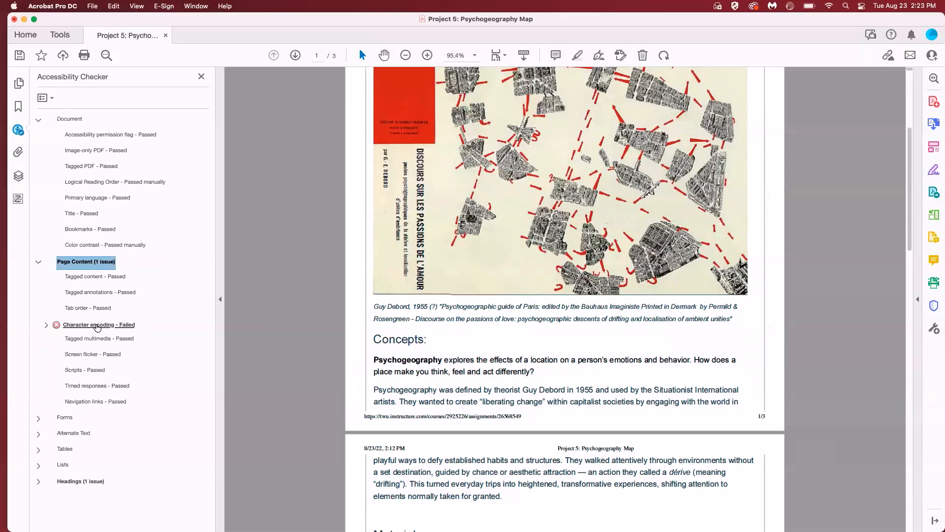
mouse_move(110, 330)
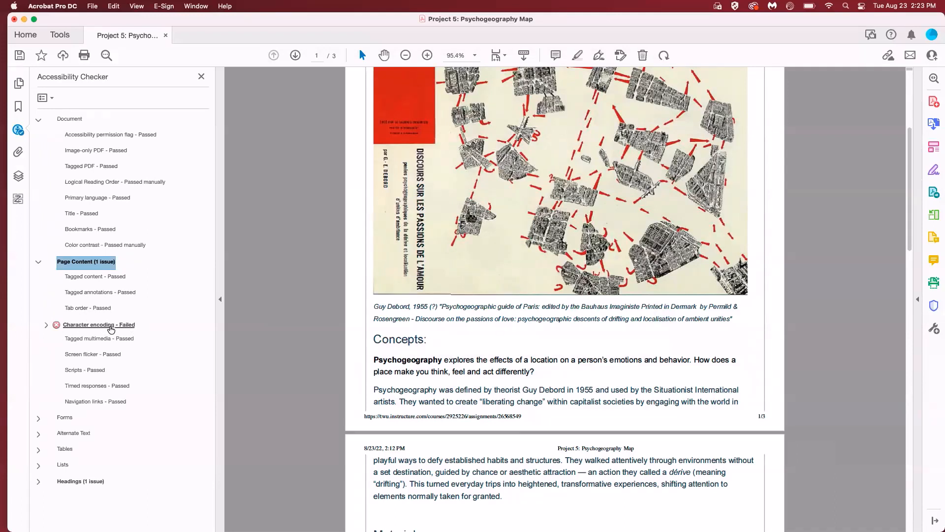
left_click(39, 261)
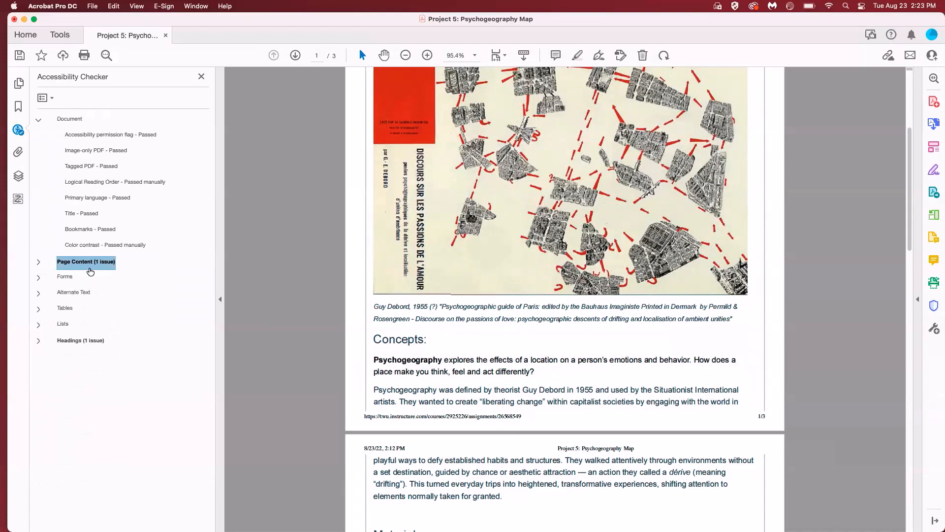
mouse_move(92, 272)
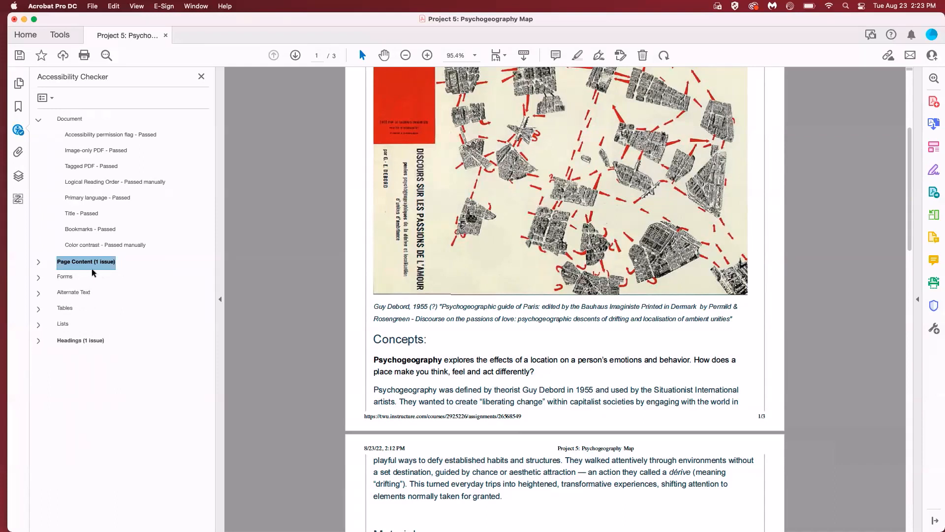
mouse_move(120, 272)
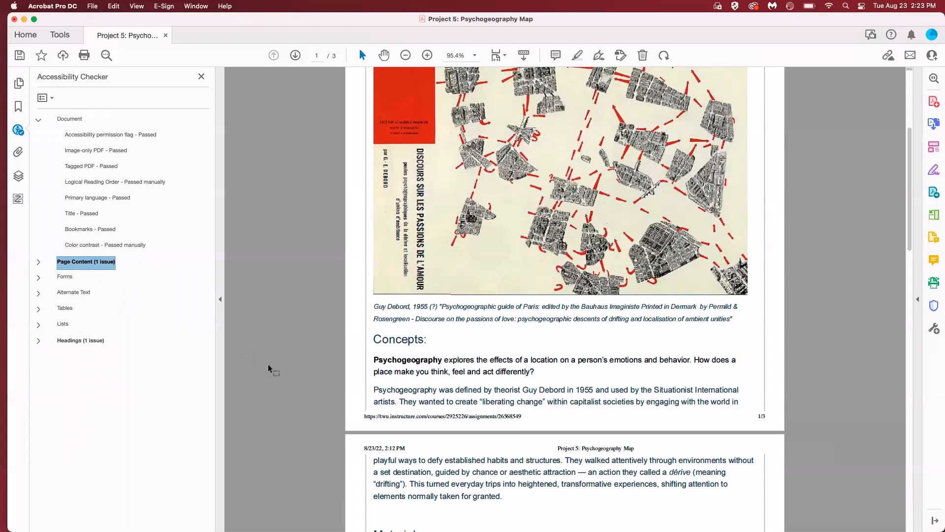
mouse_move(278, 379)
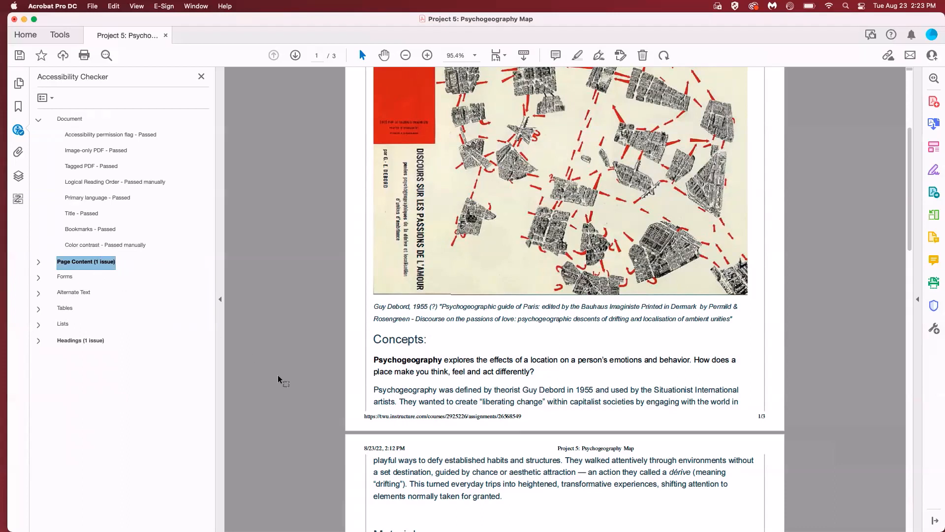
mouse_move(226, 367)
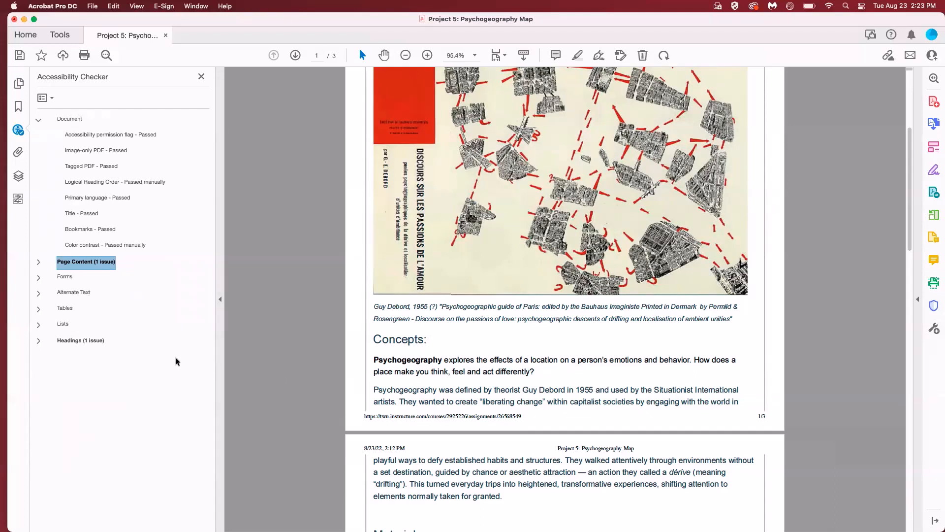
right_click(85, 261)
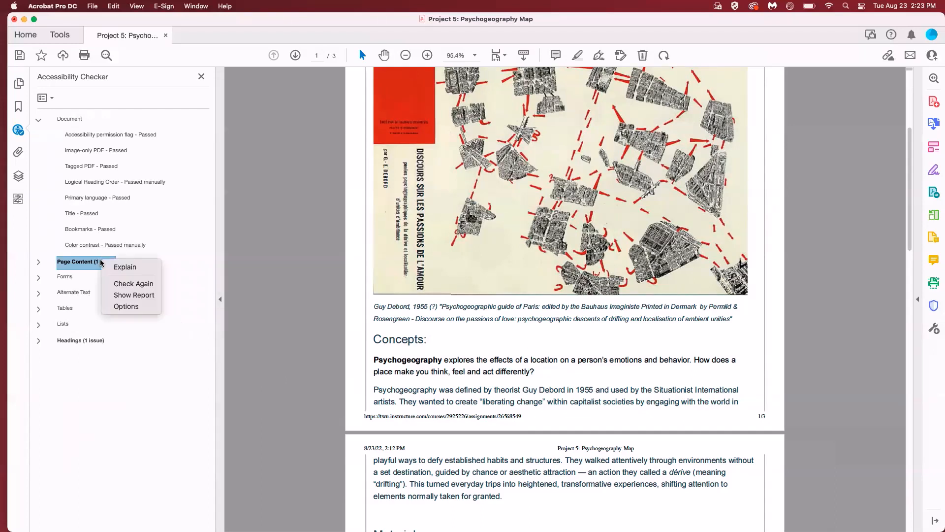
left_click(260, 292)
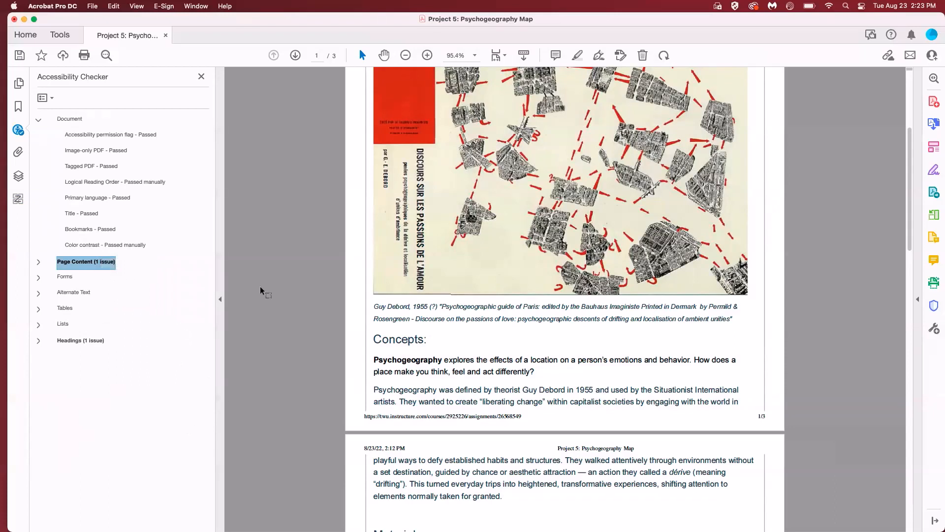
left_click(93, 6)
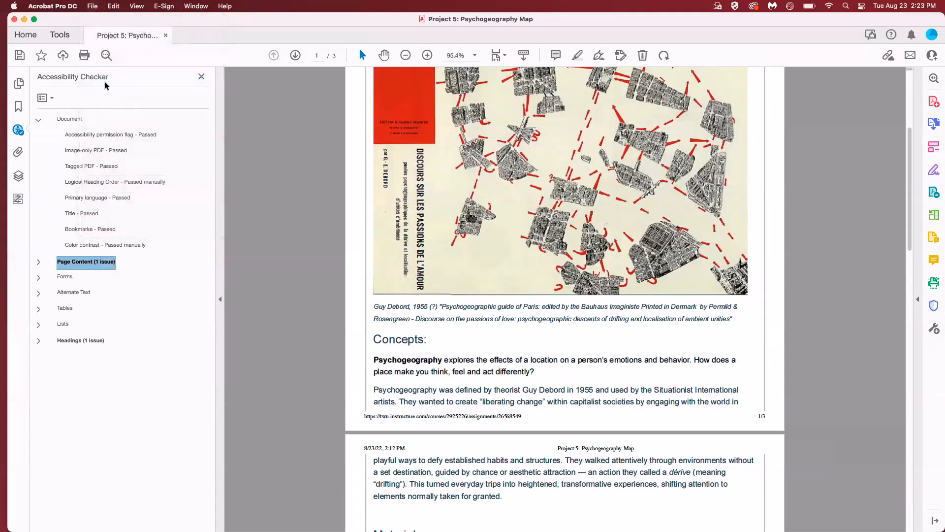
scroll("down", 3)
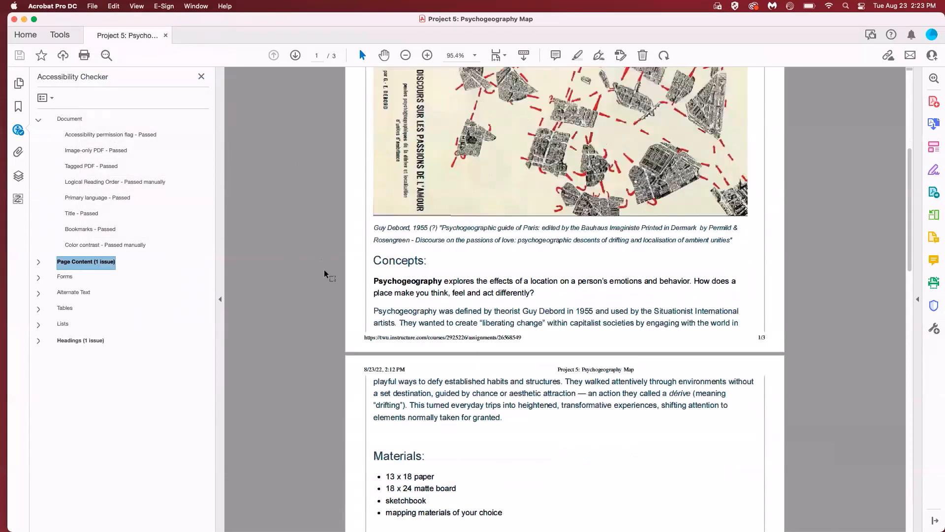